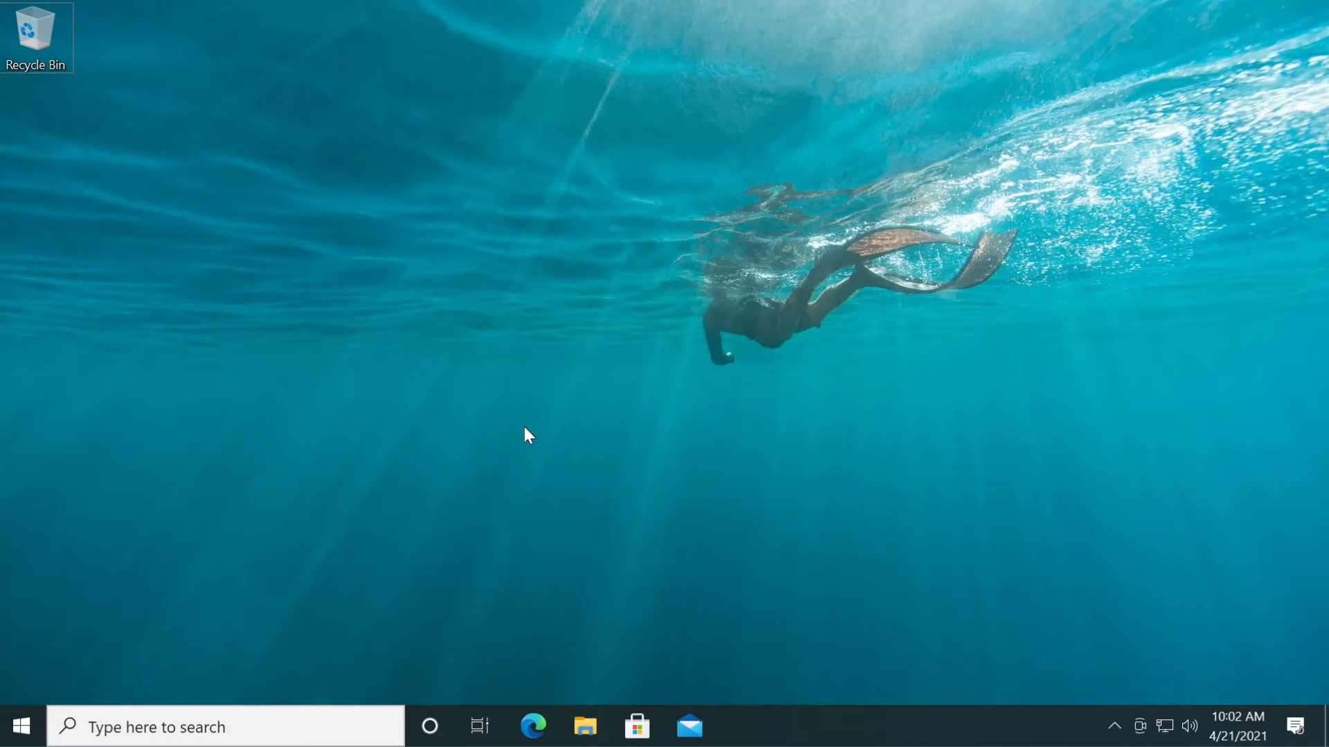
Go to Settings > Gaming and confirm the Xbox Game Bar toggle is On
key(Win+g)
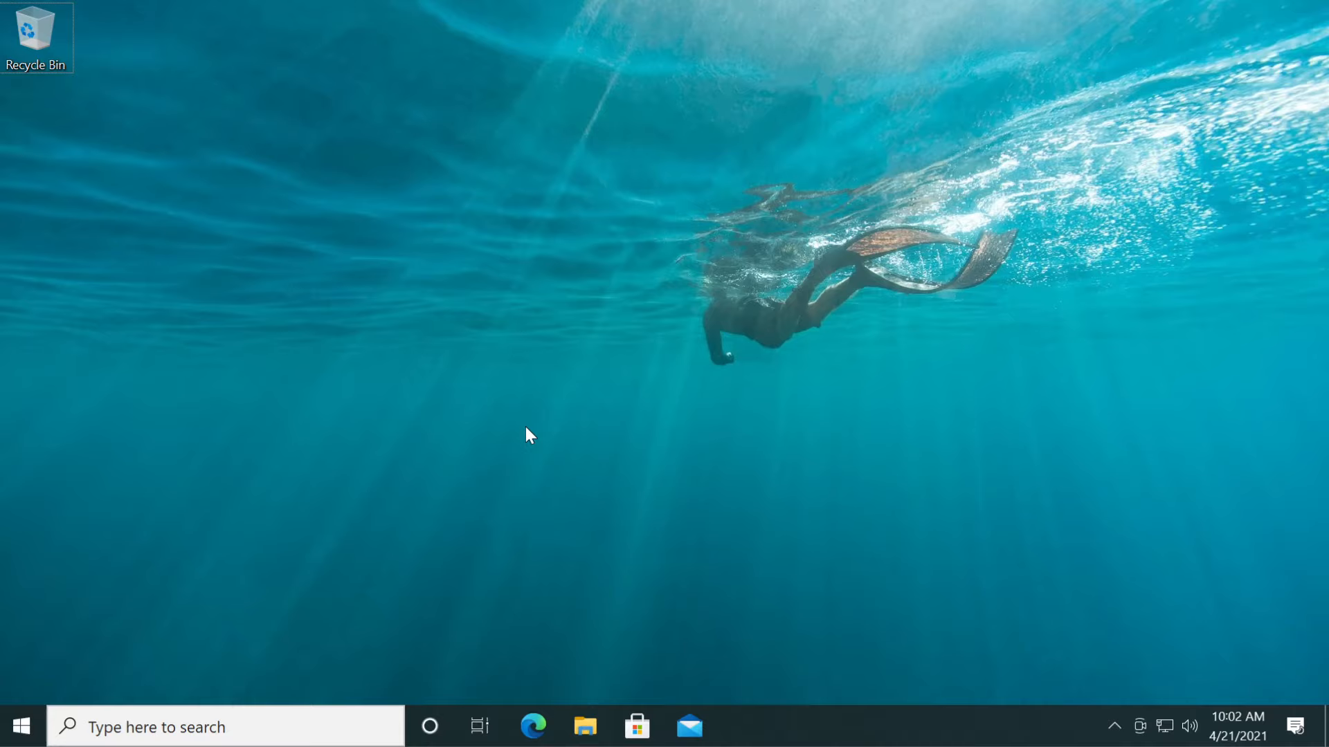
mouse_move(330, 582)
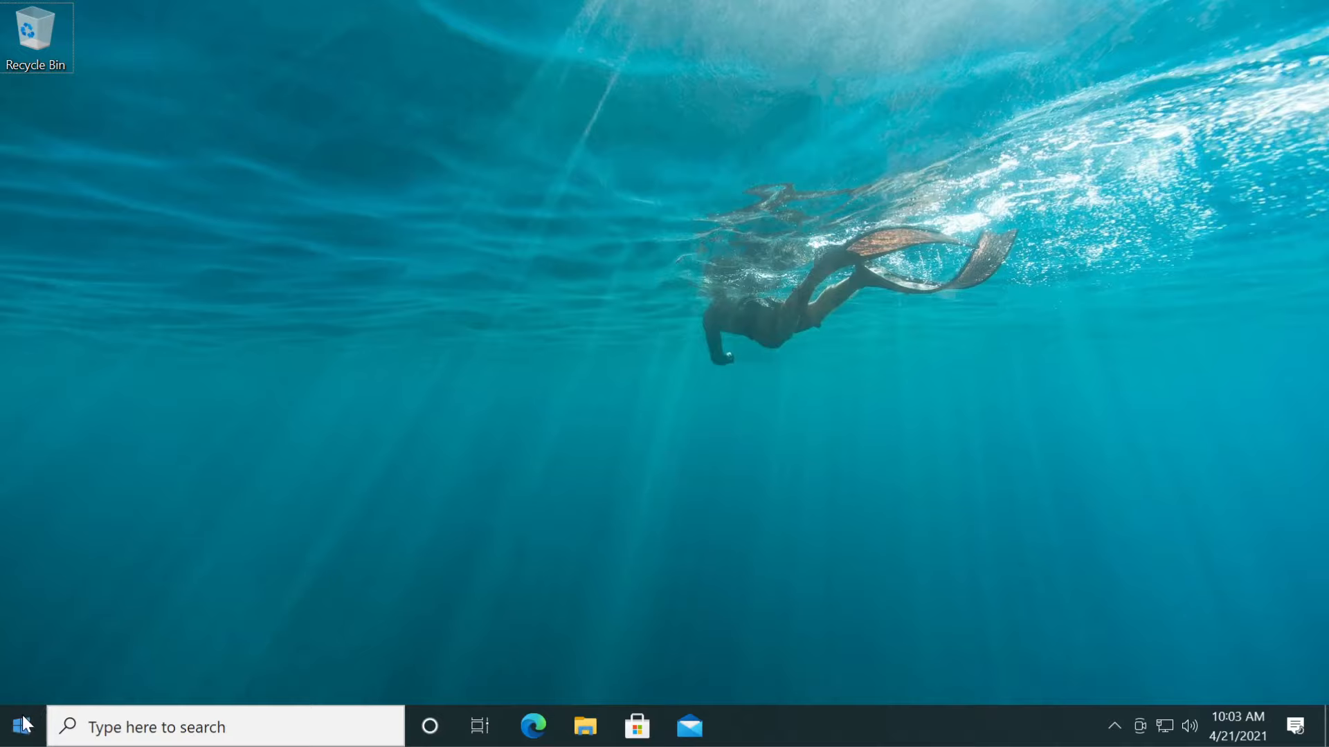
click(21, 726)
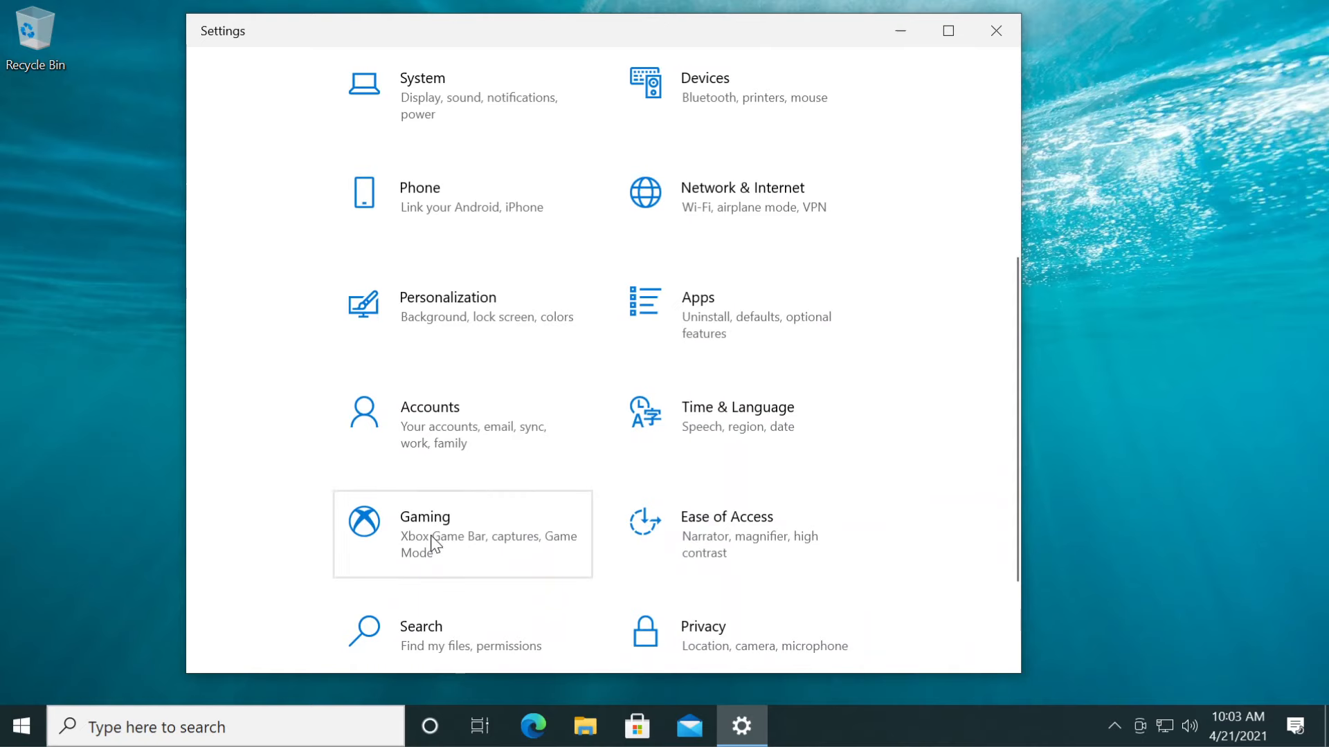
click(425, 516)
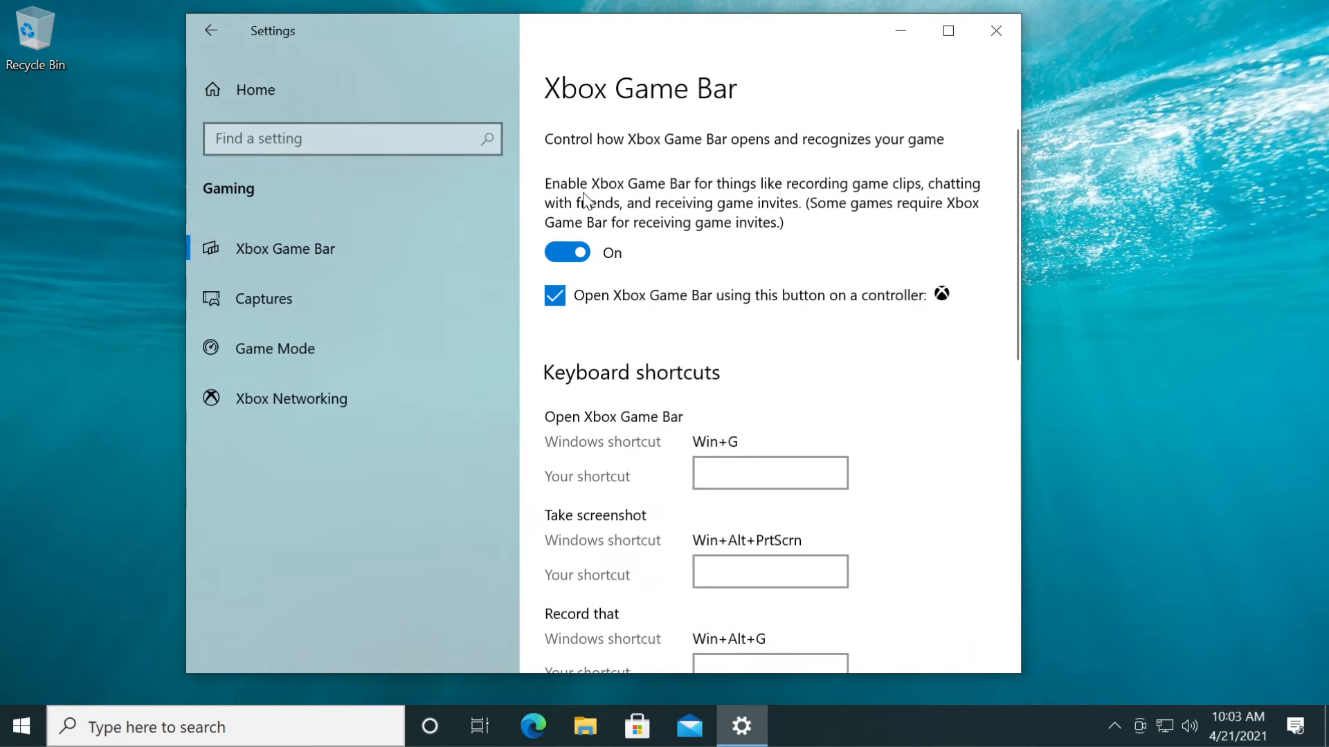
mouse_move(674, 196)
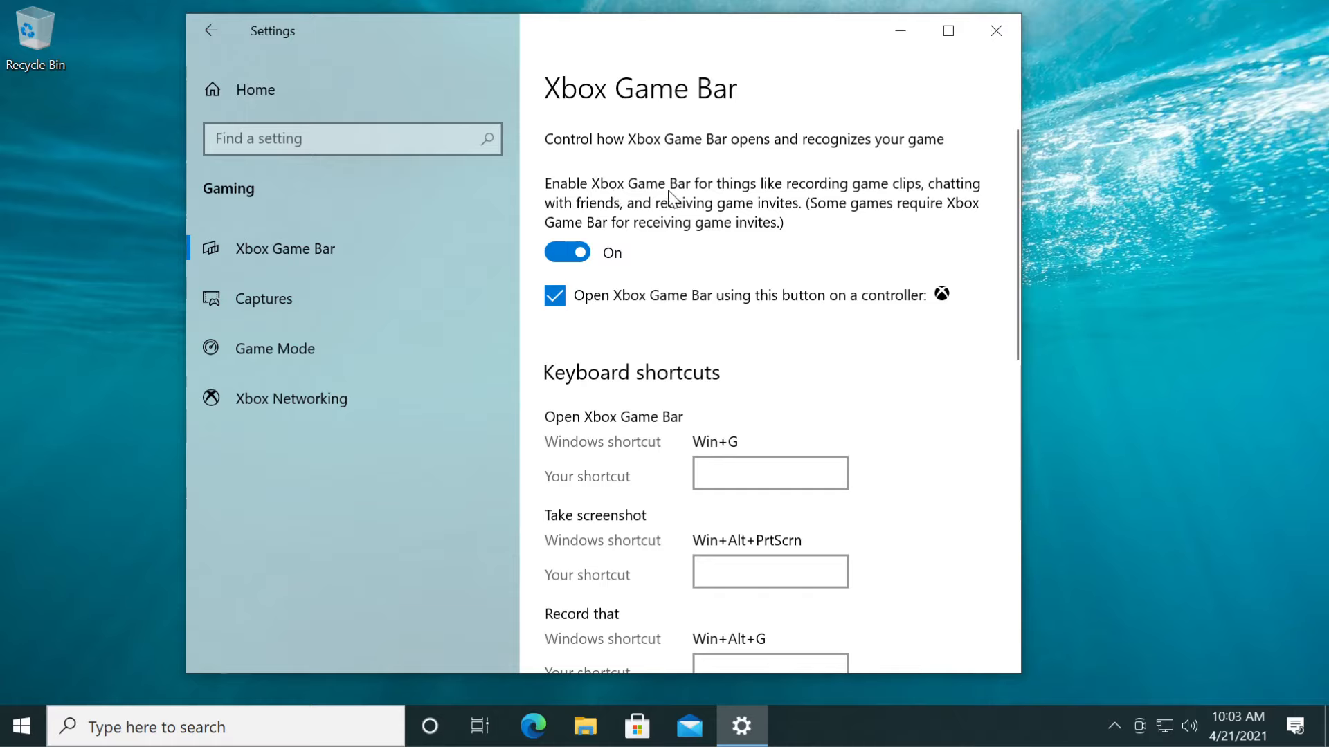
mouse_move(943, 194)
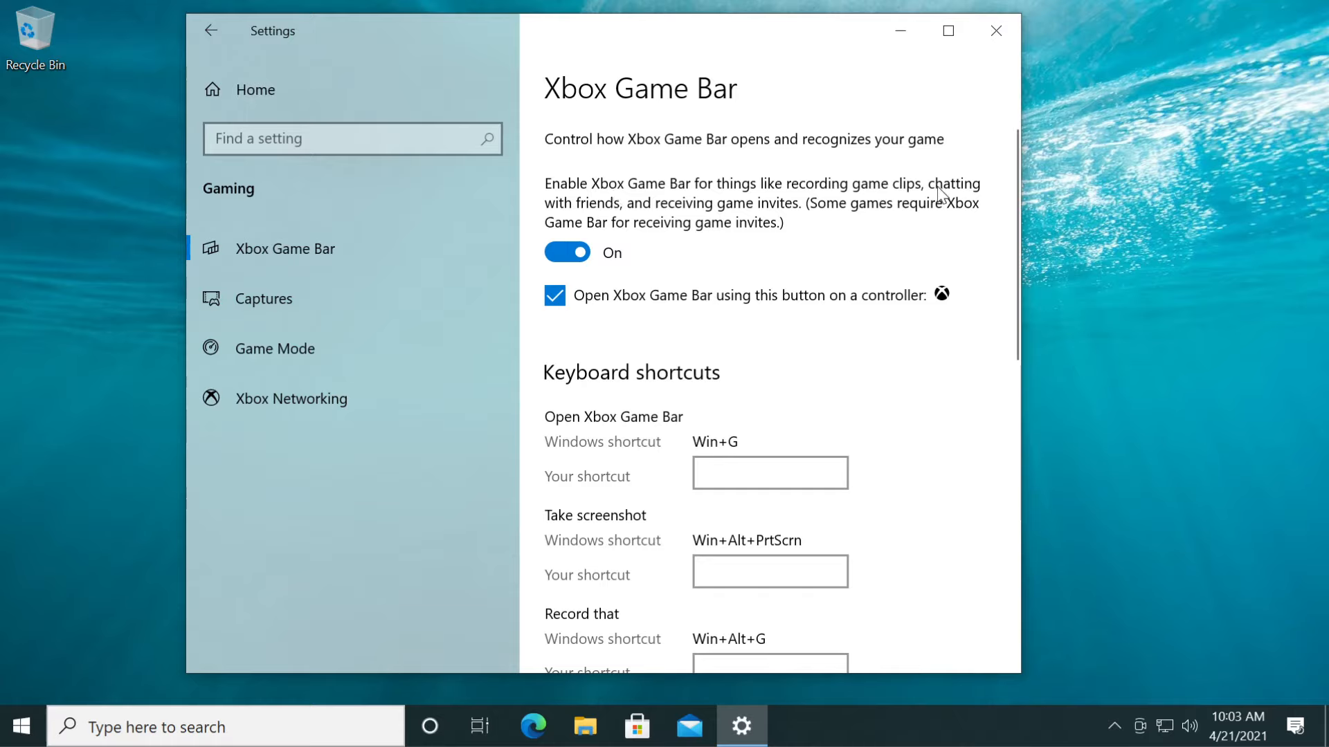
mouse_move(784, 218)
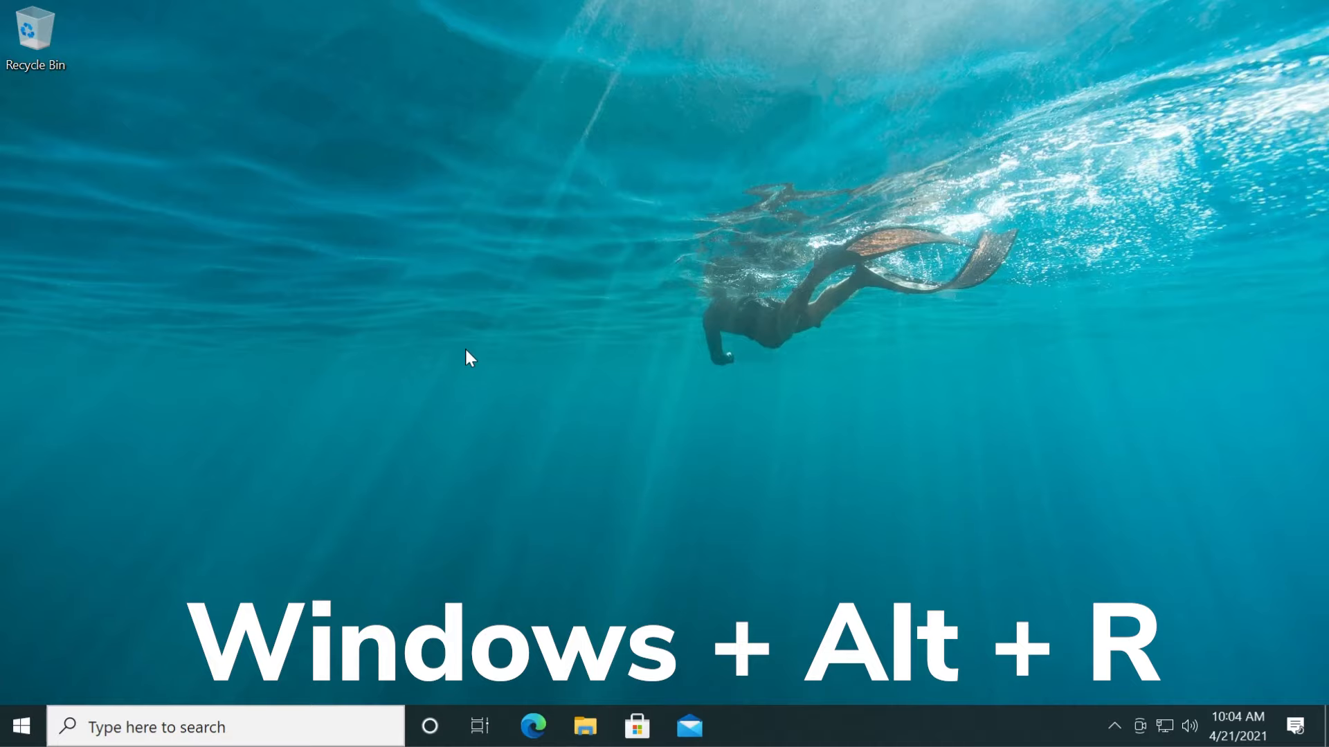
key(Win+Alt+R)
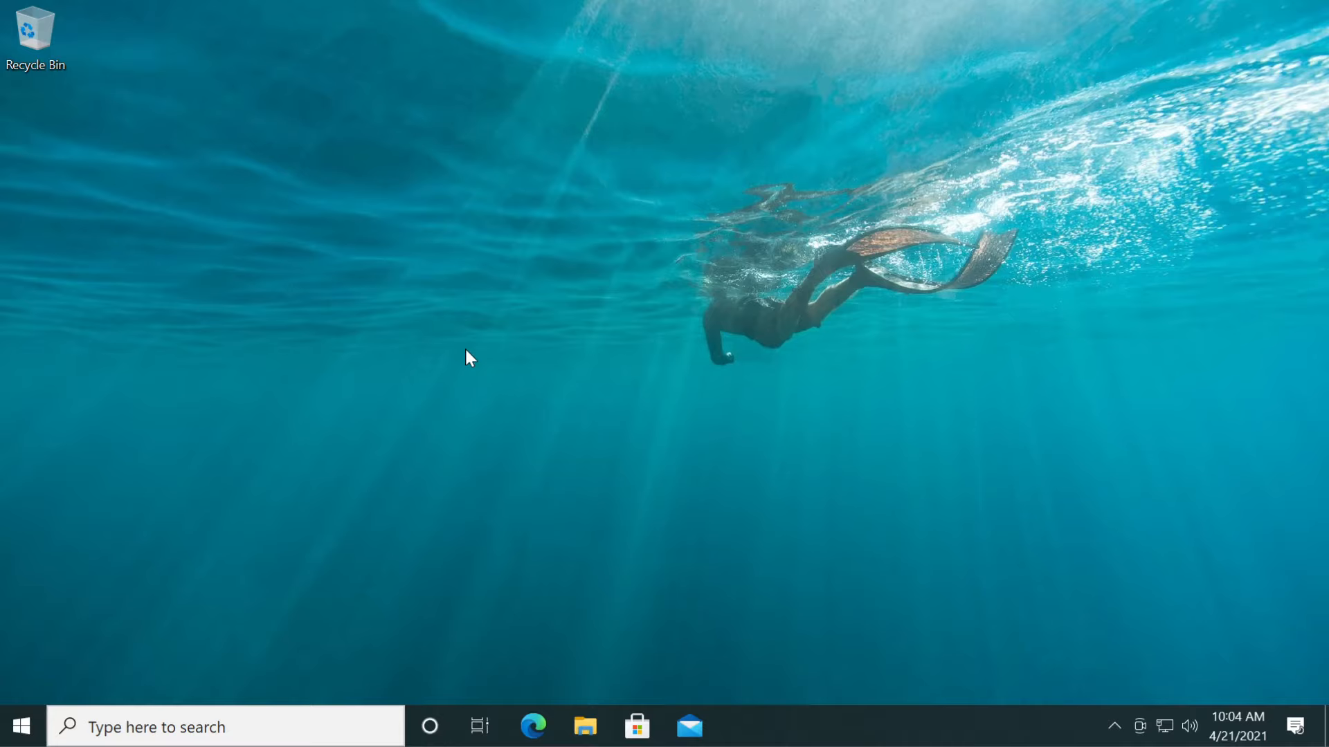
mouse_move(465, 364)
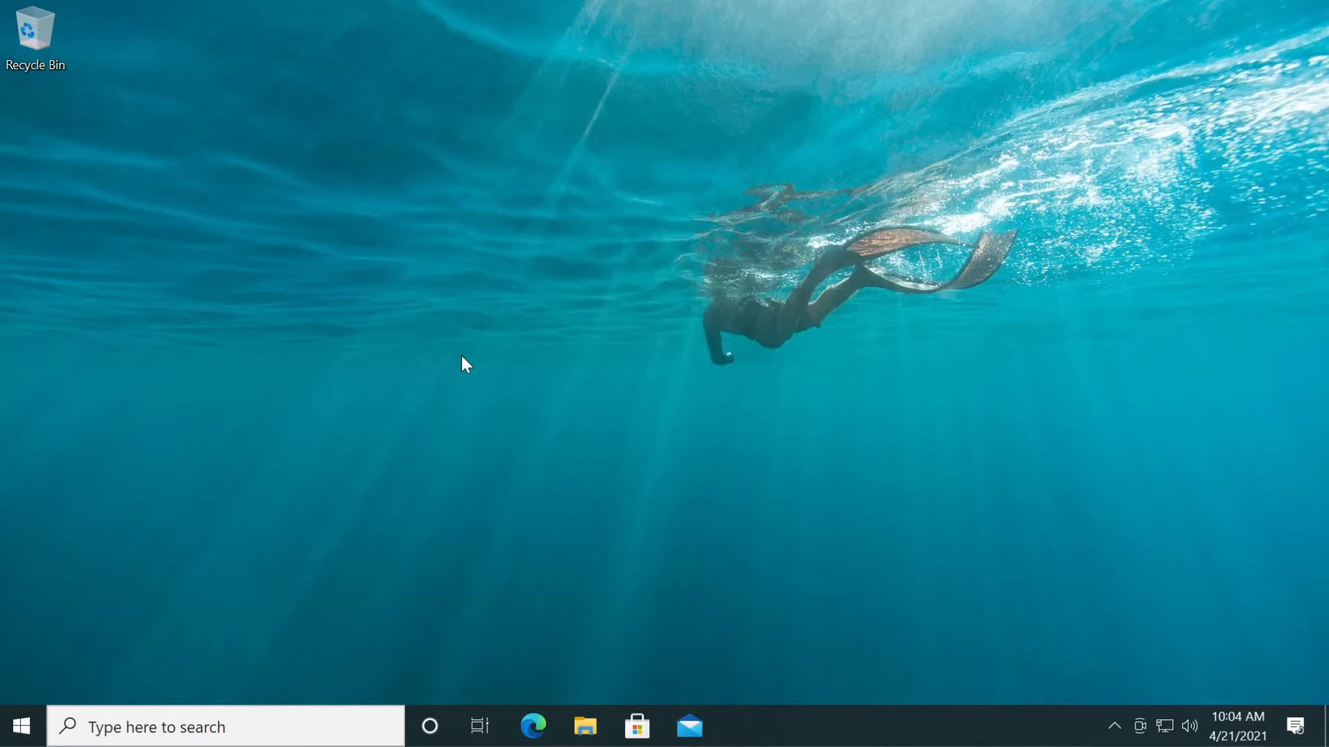
mouse_move(573, 370)
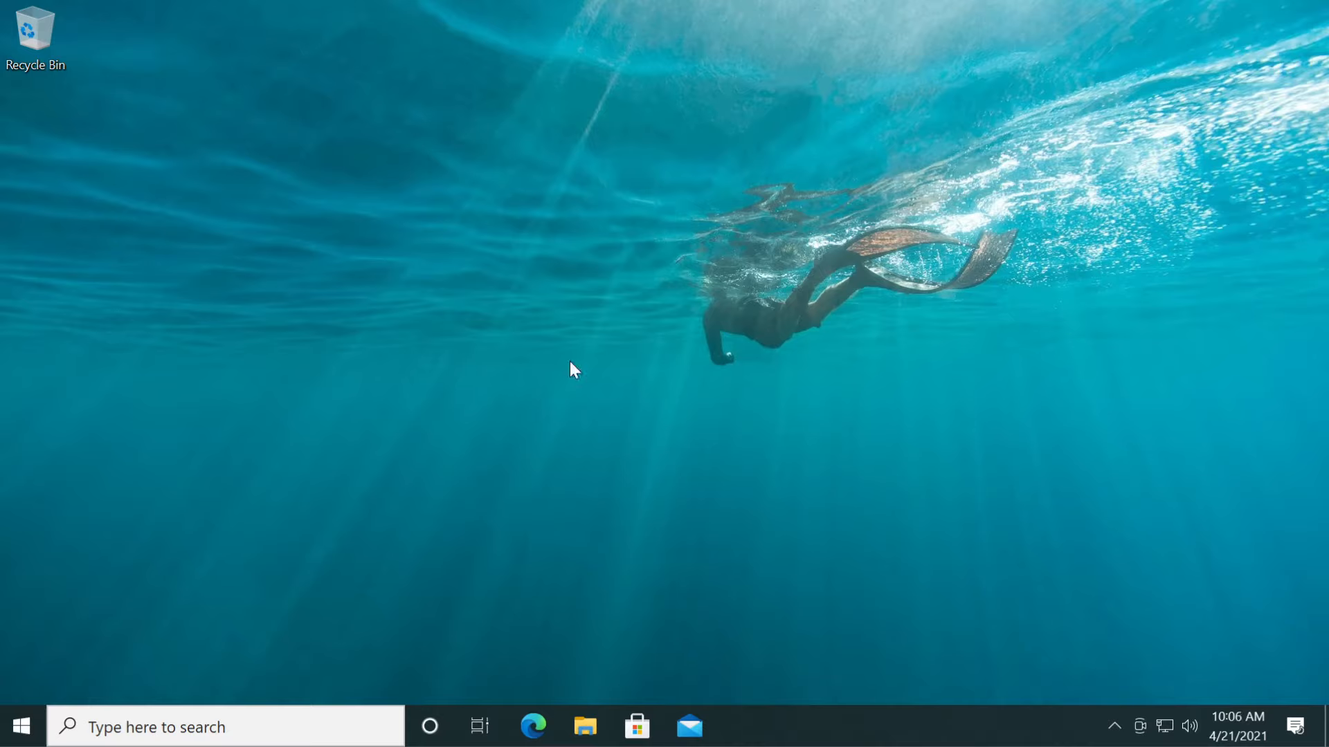
mouse_move(614, 353)
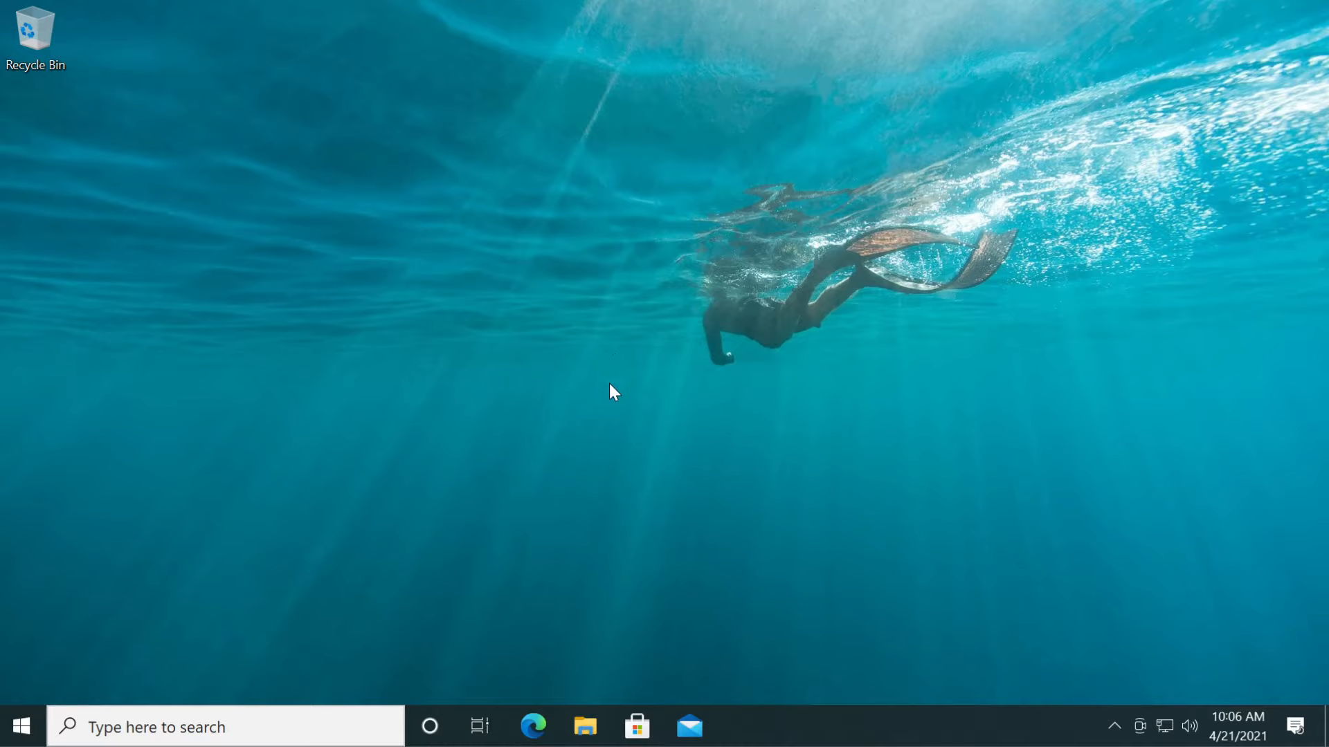
mouse_move(39, 716)
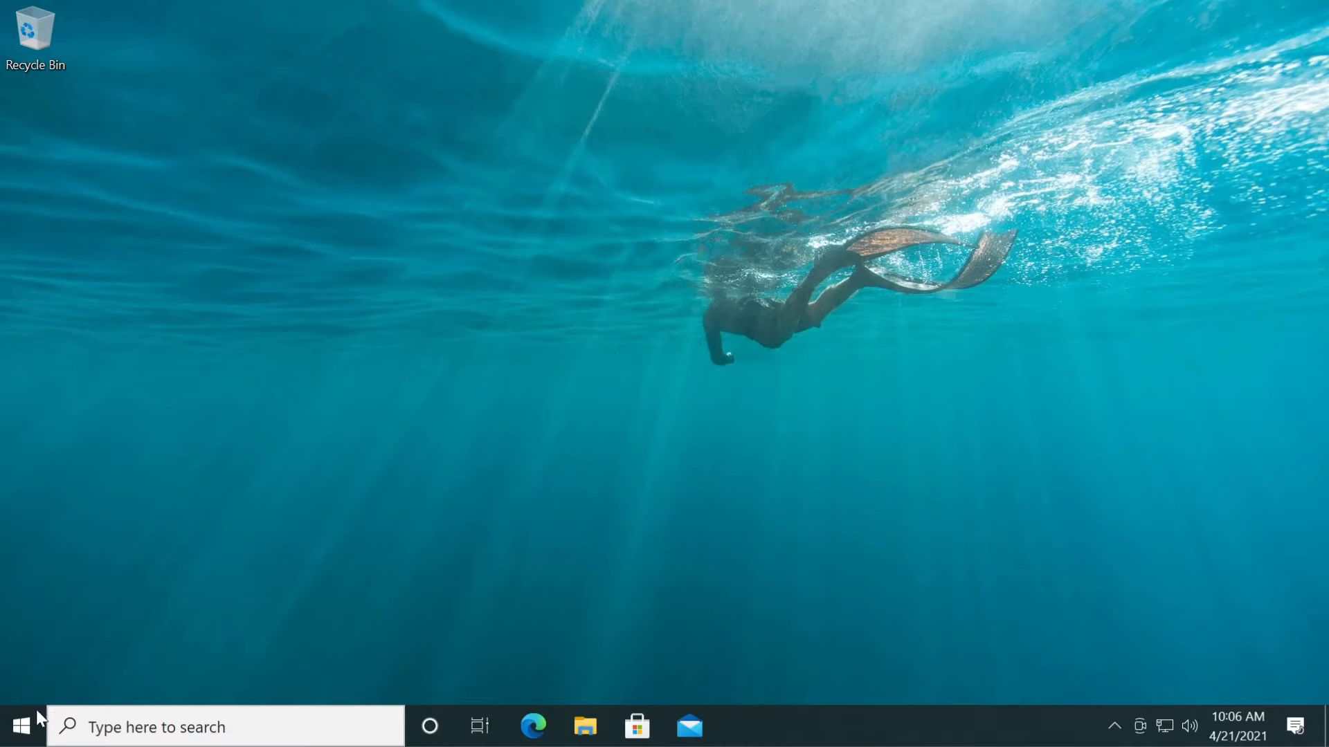
Reopen Settings at Apps & features and expand the Xbox Game Bar entry
click(20, 727)
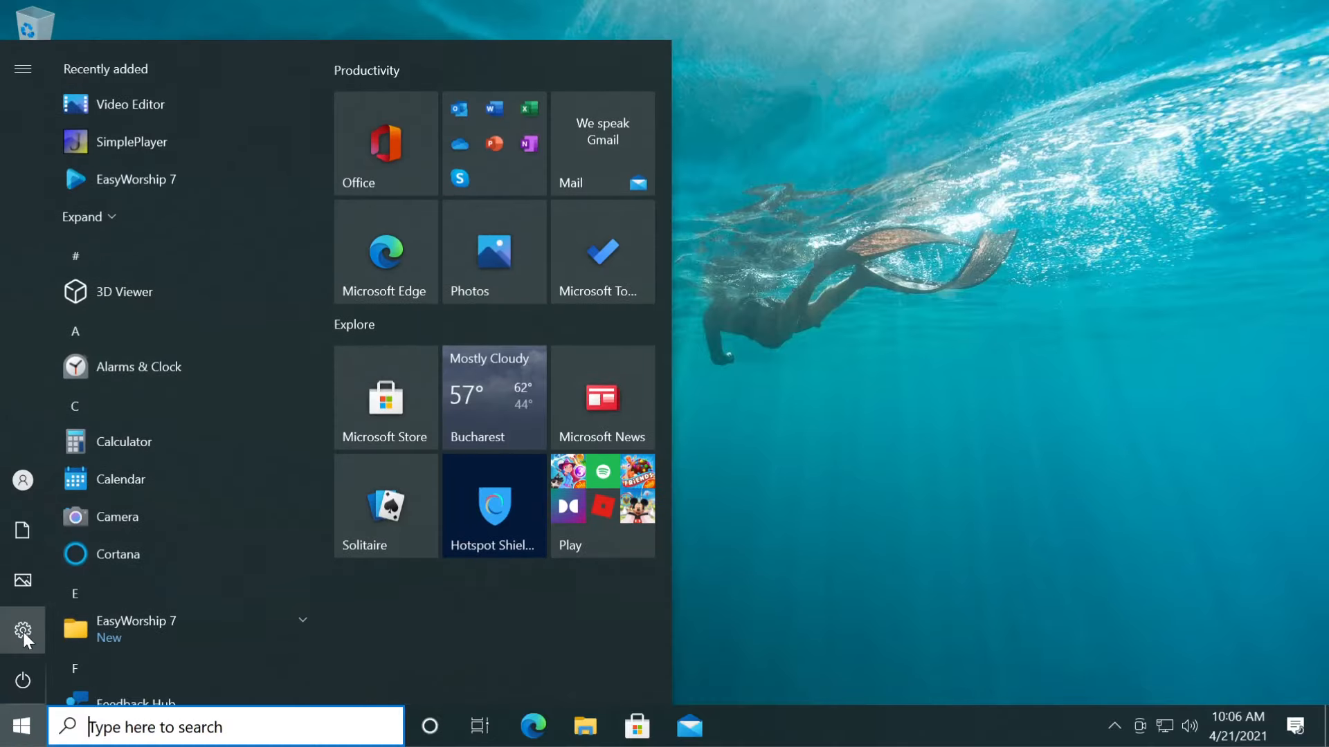
click(23, 631)
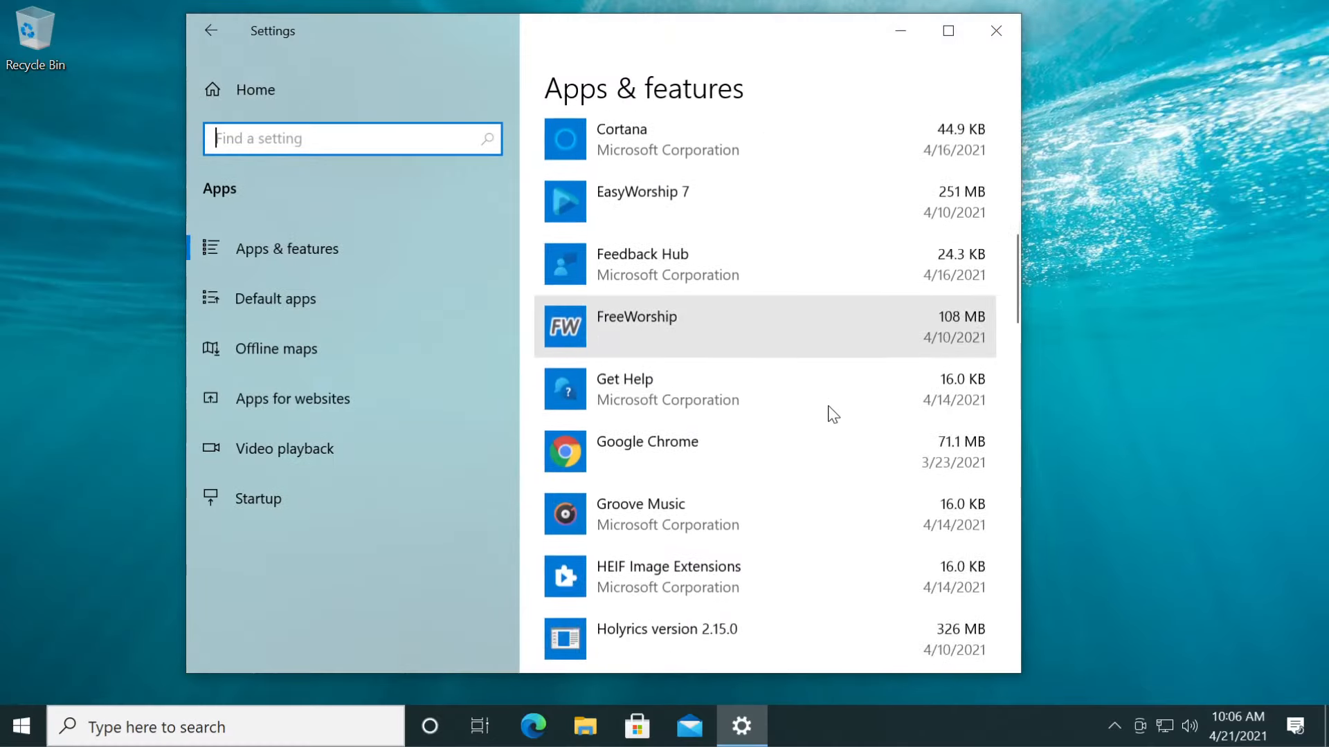
scroll(down, 3)
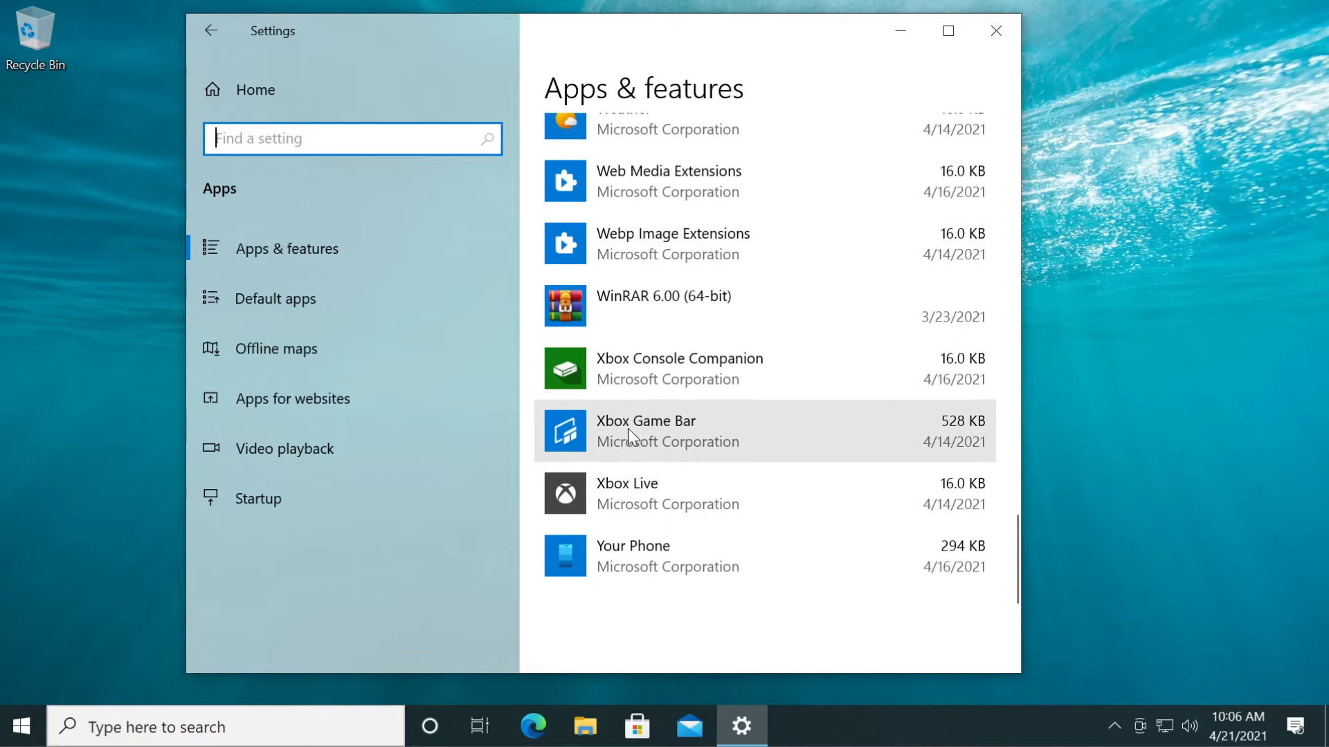
click(670, 430)
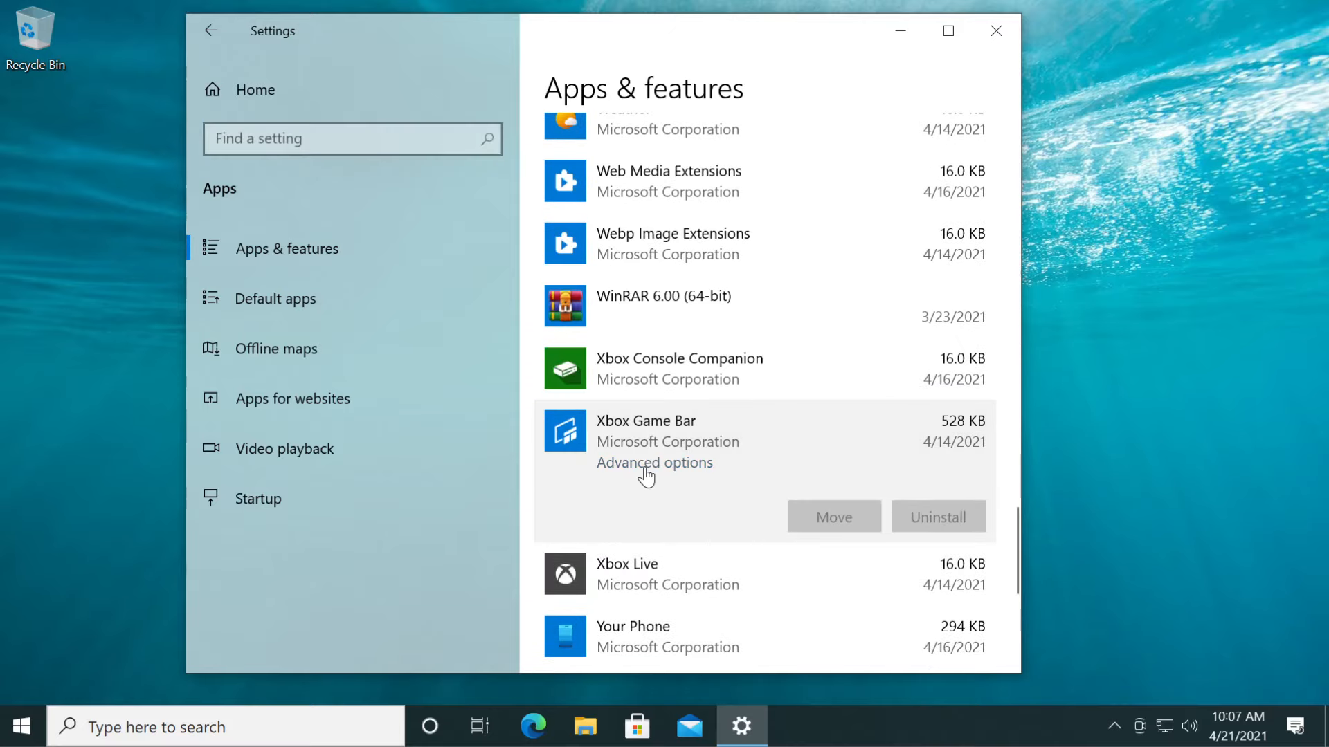
Show Xbox Game Bar's reset options, then launch Edit group policy via a 'gpedit' search
click(655, 462)
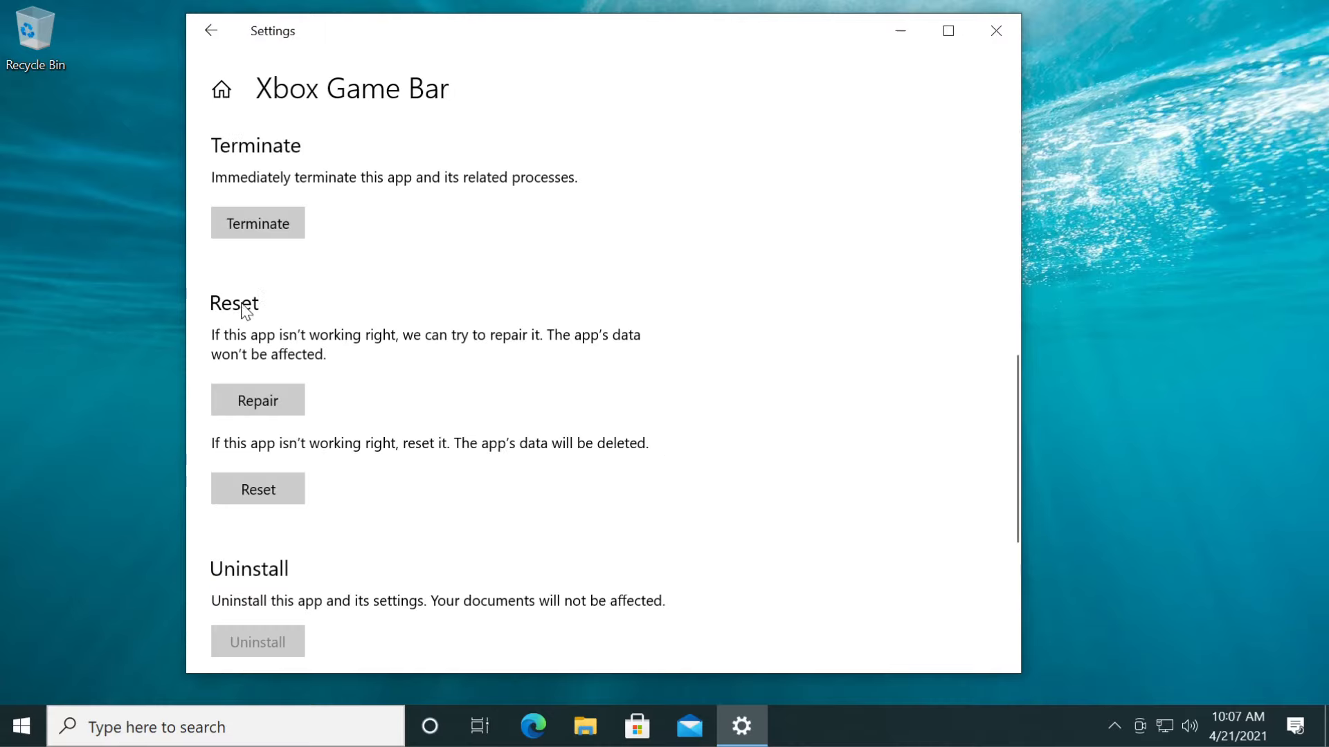
mouse_move(231, 350)
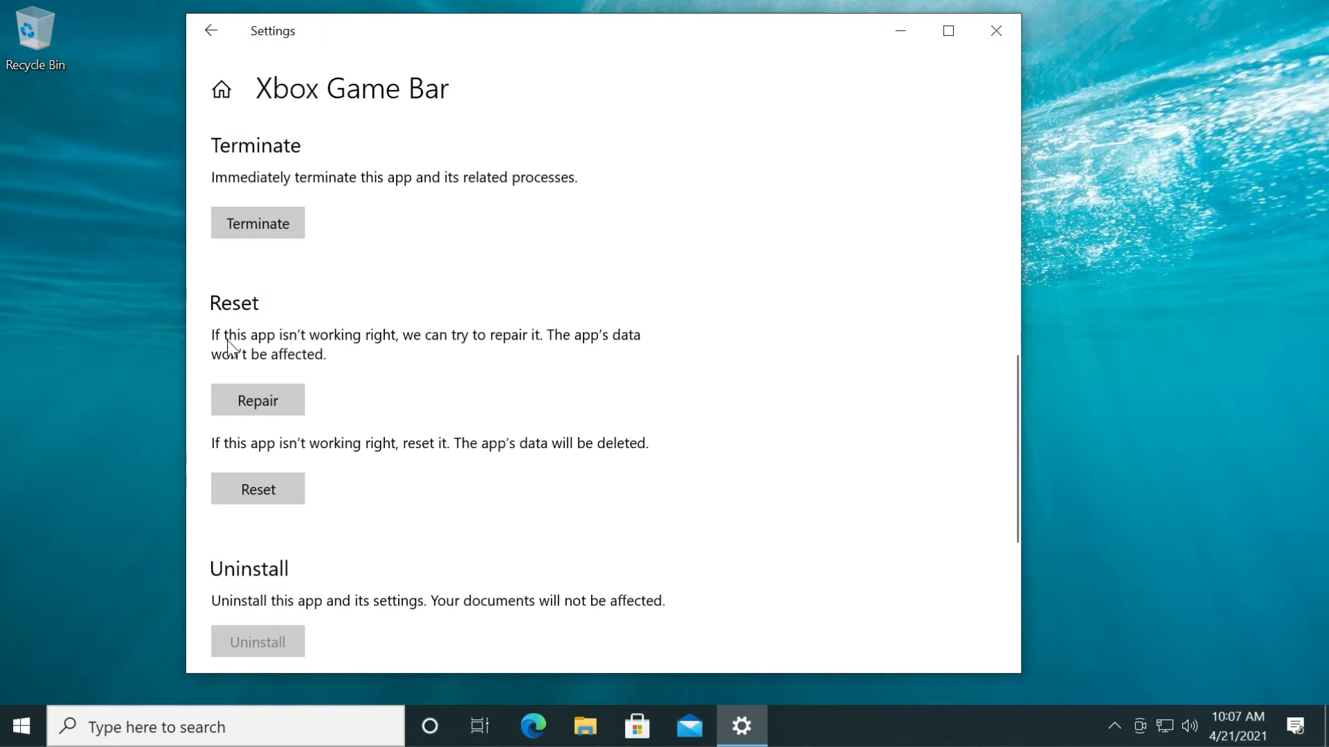
mouse_move(387, 364)
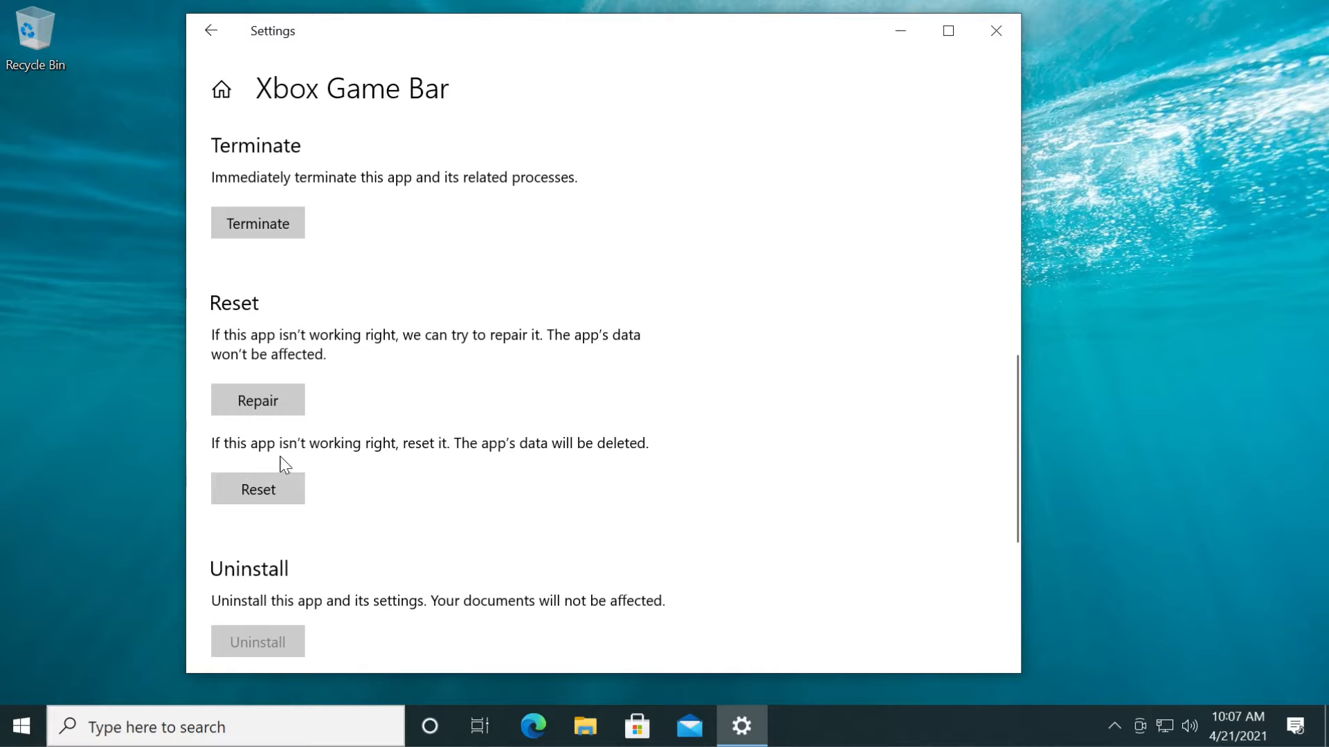
mouse_move(503, 458)
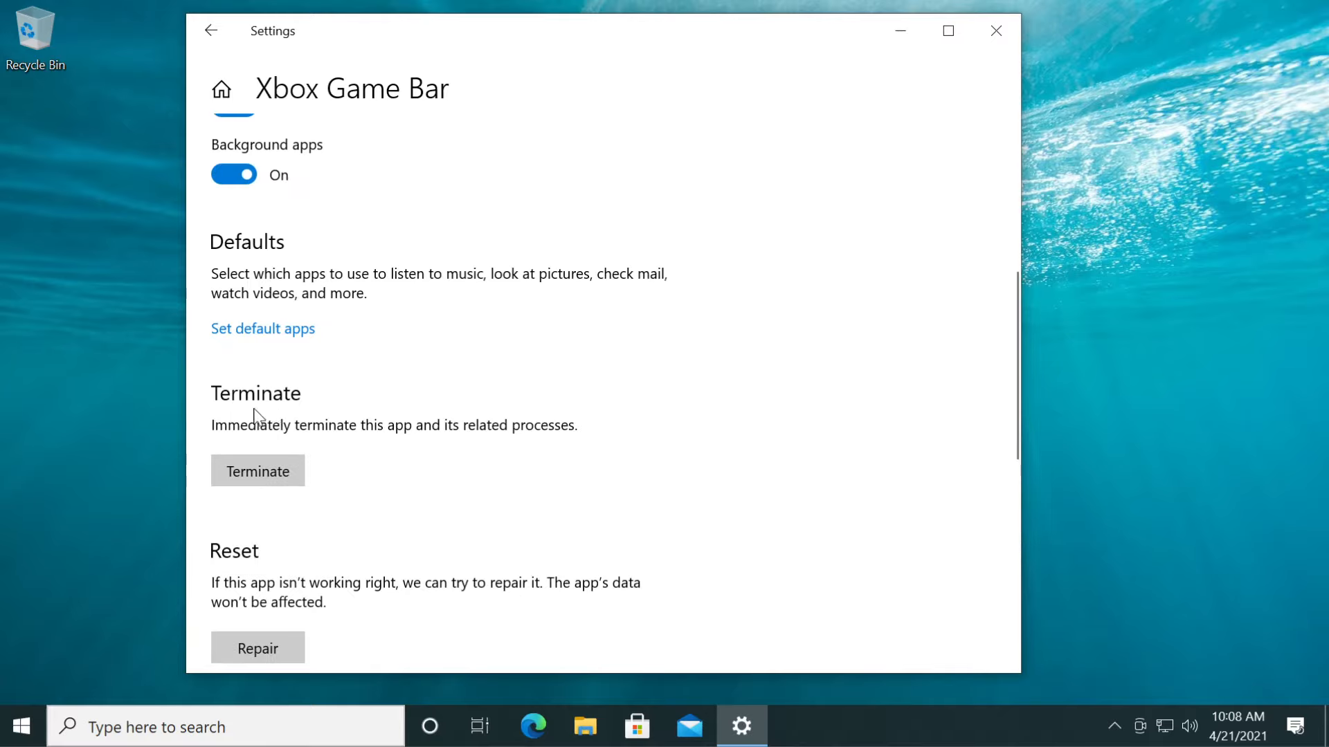
mouse_move(495, 420)
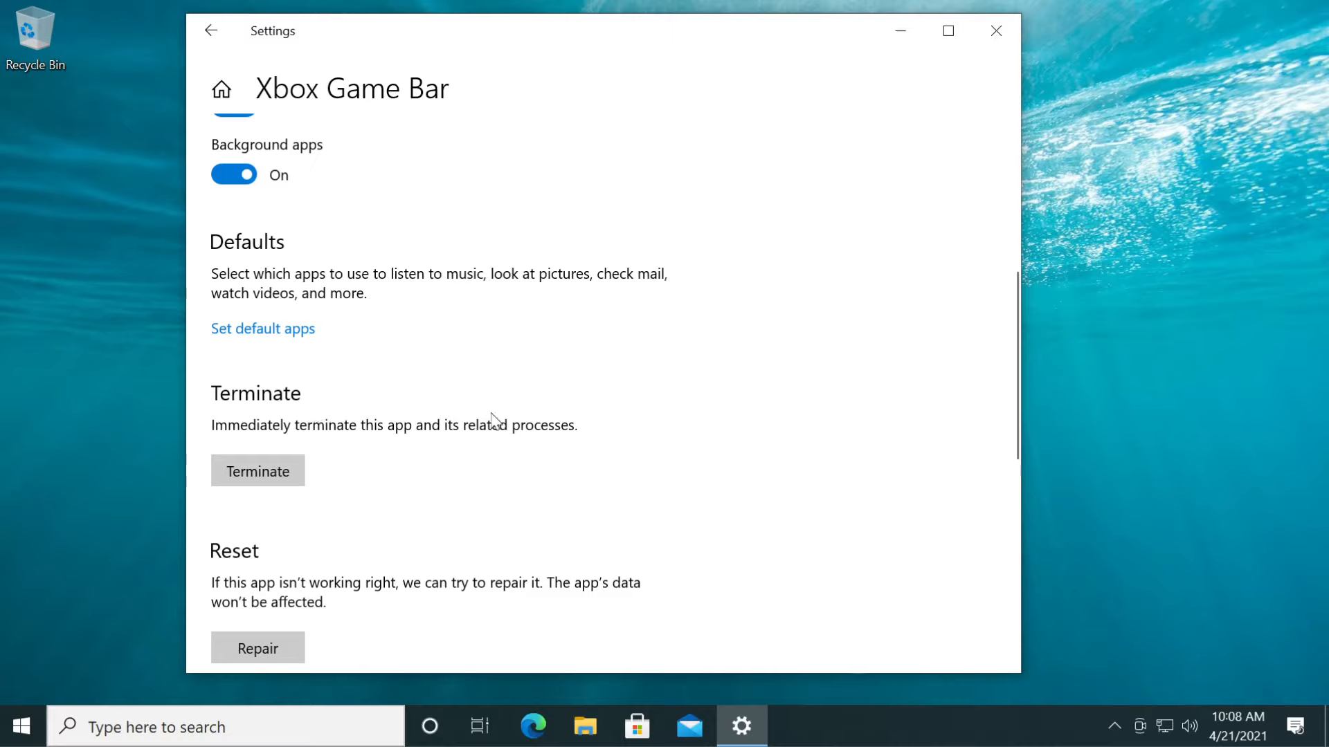
mouse_move(543, 444)
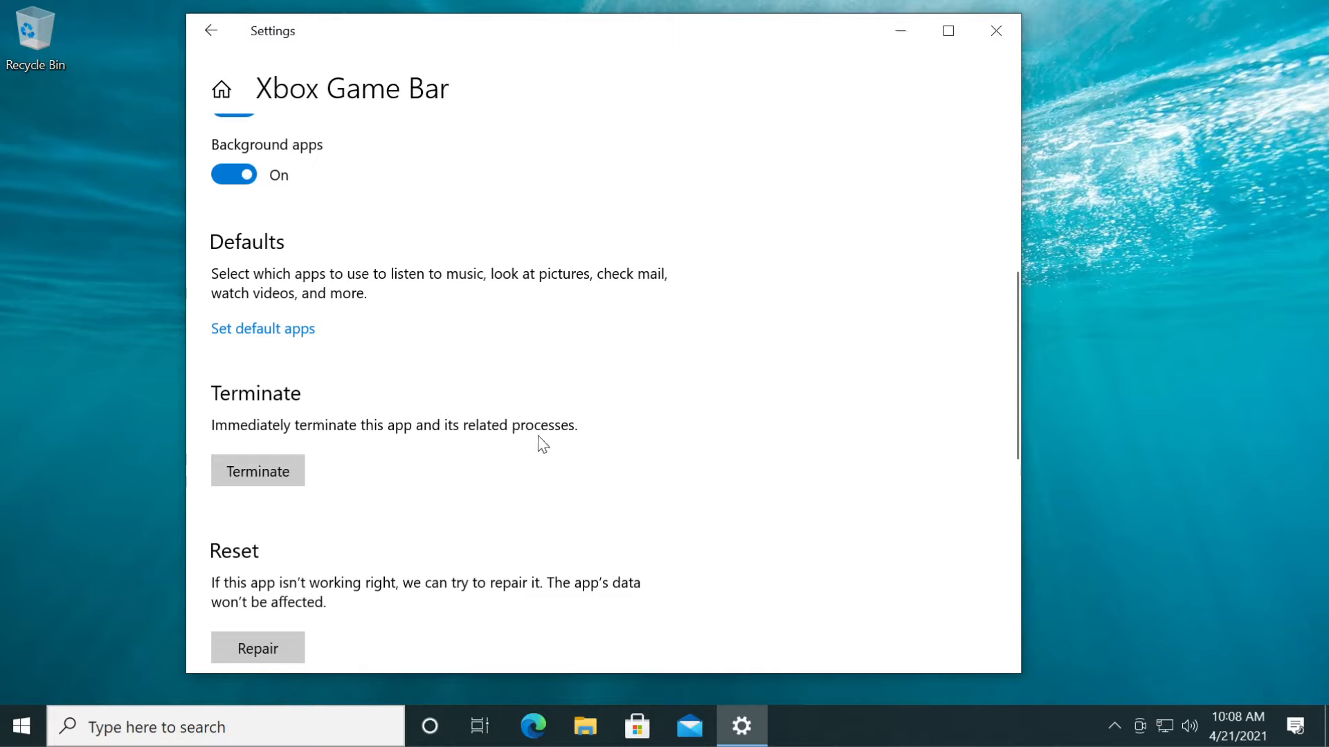
mouse_move(377, 493)
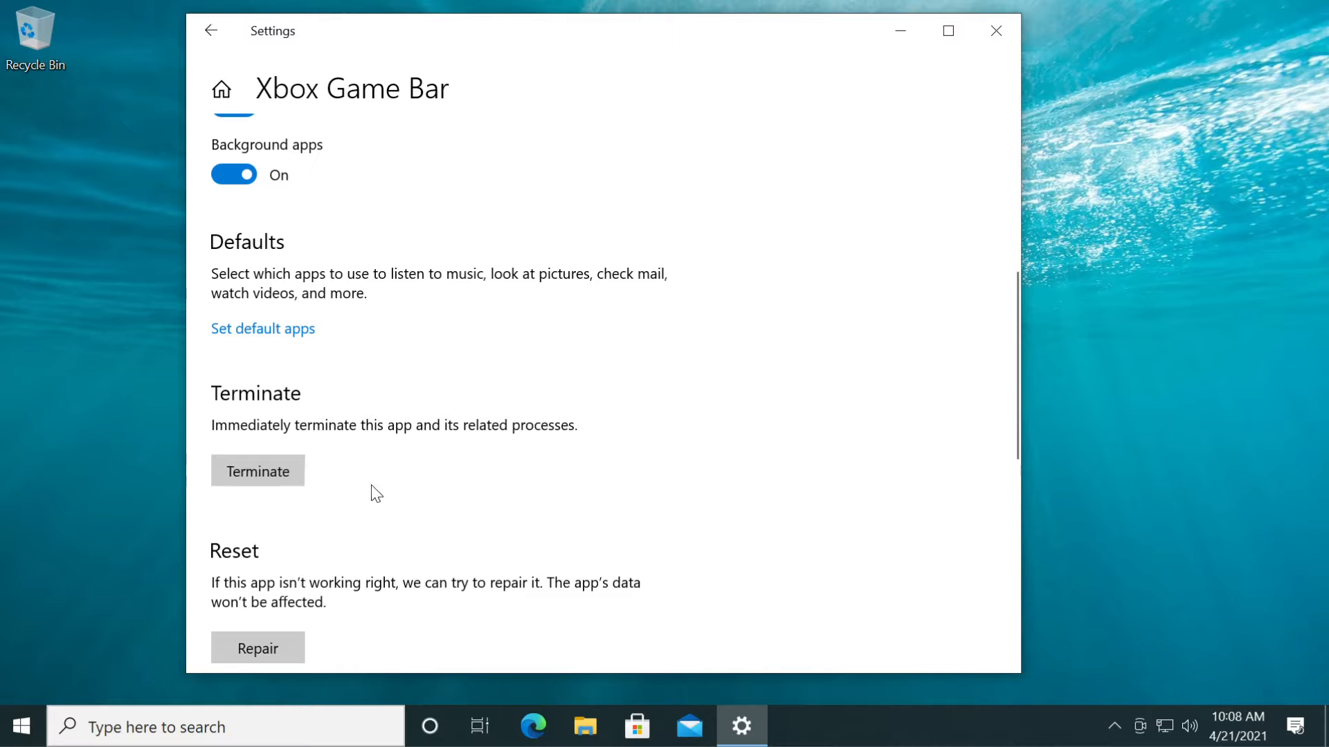
mouse_move(391, 486)
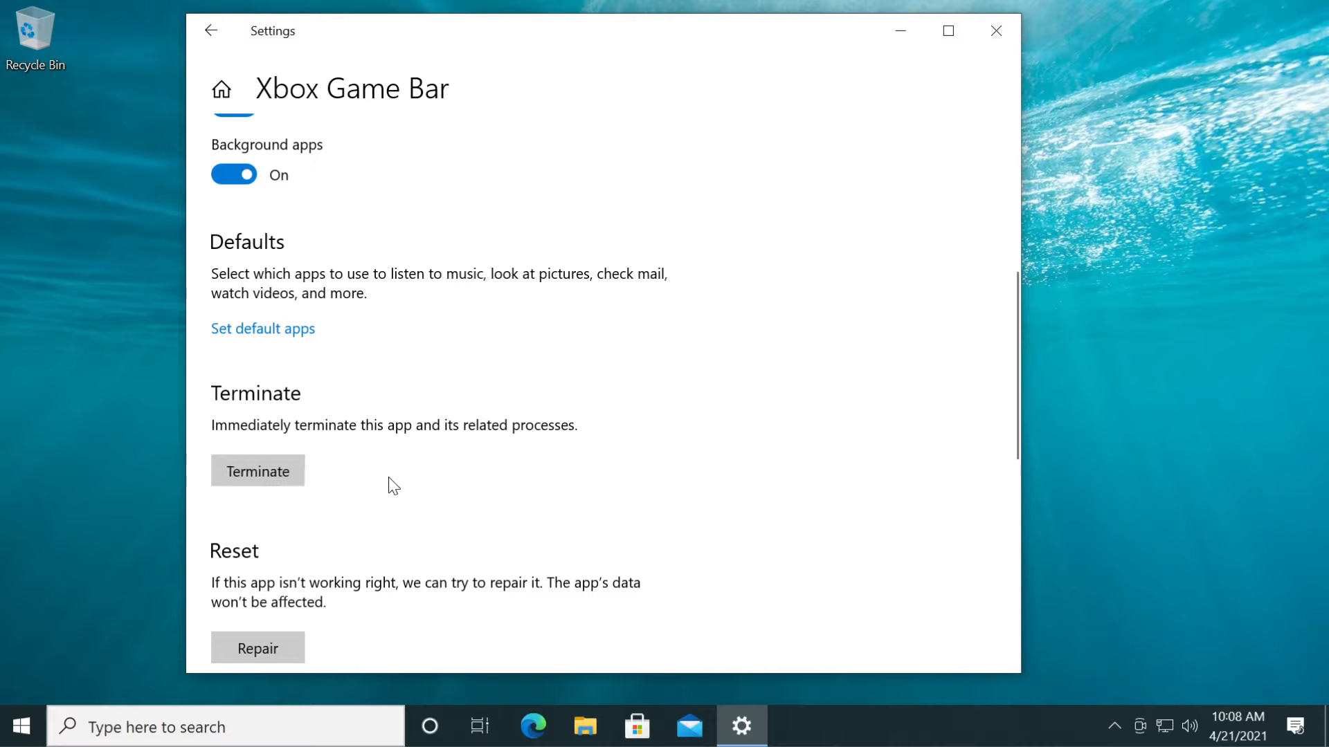
mouse_move(388, 495)
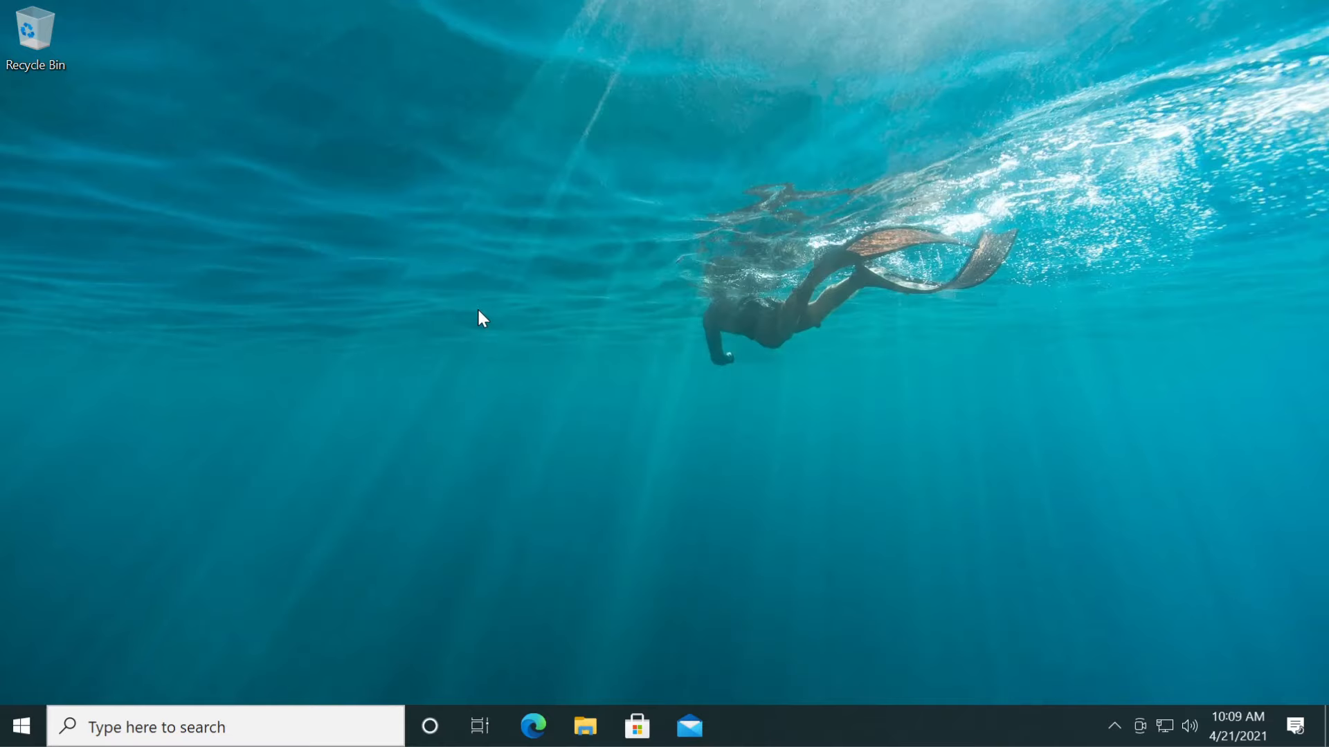
click(224, 727)
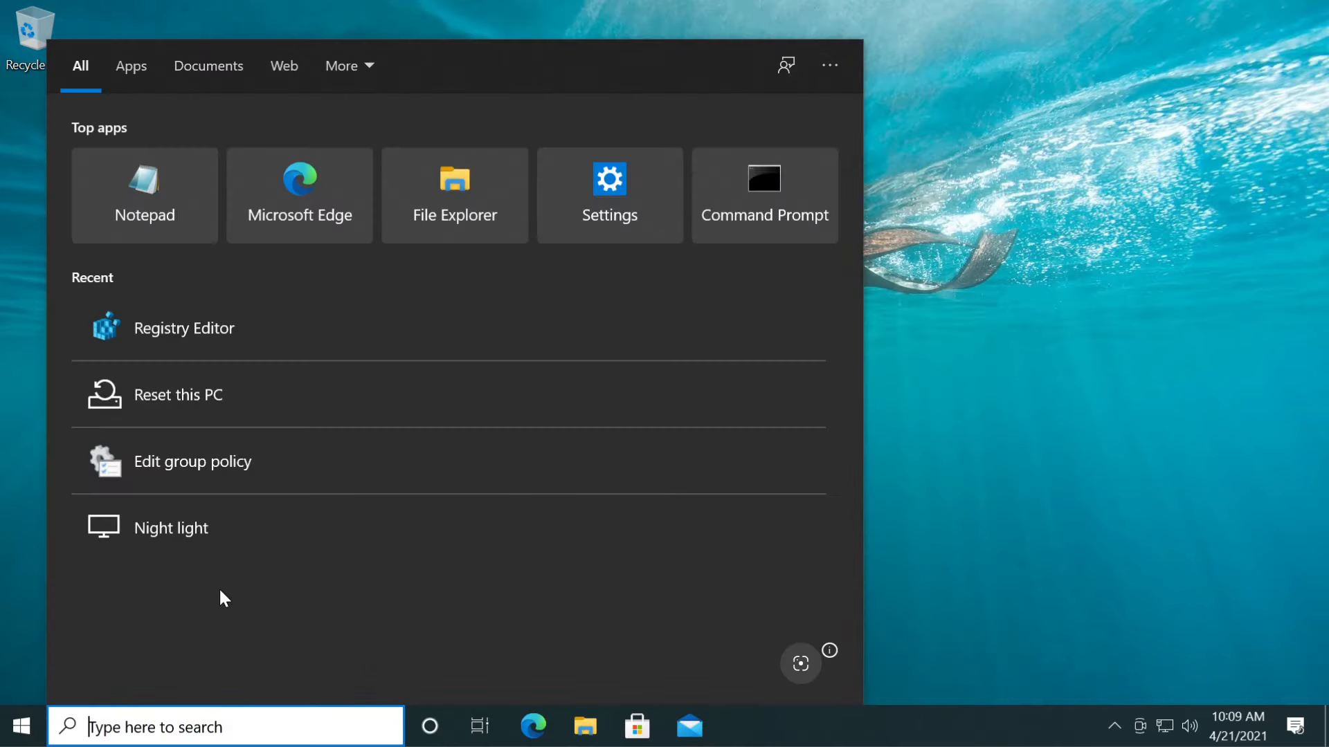
text(gpedit)
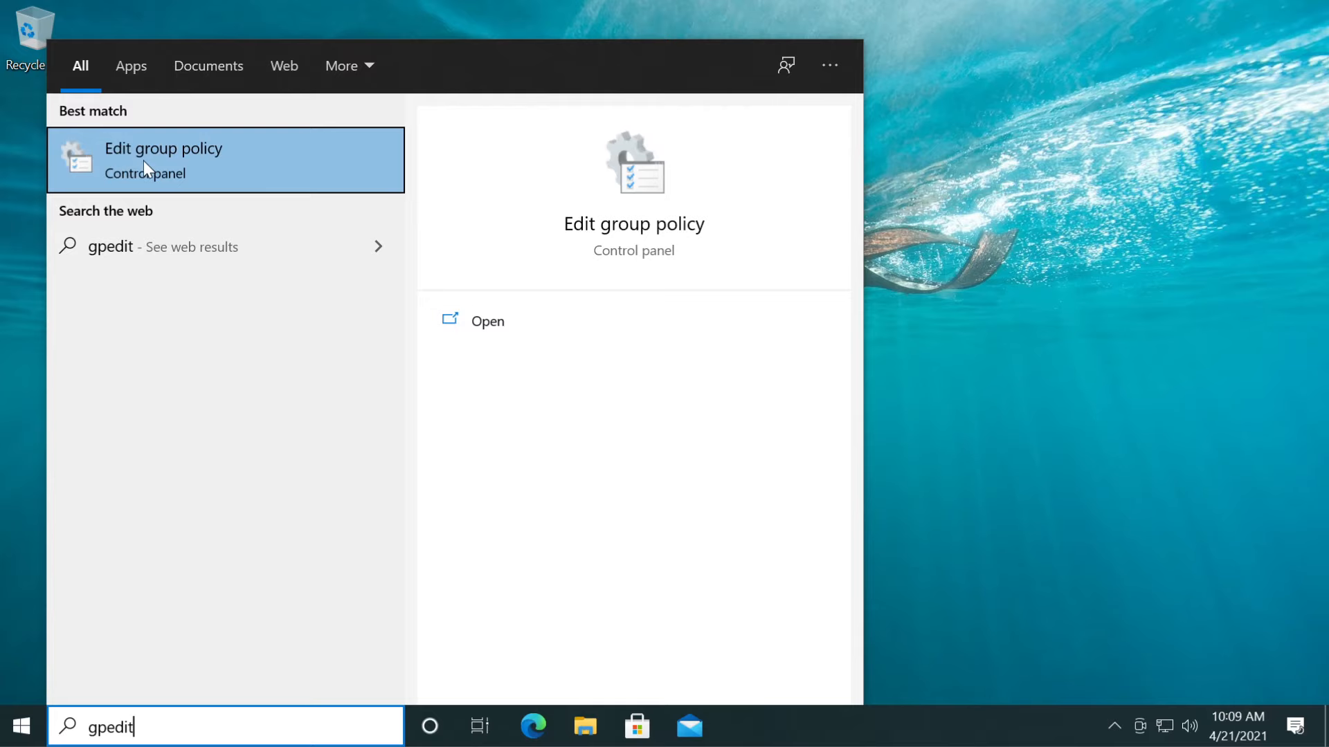
click(163, 148)
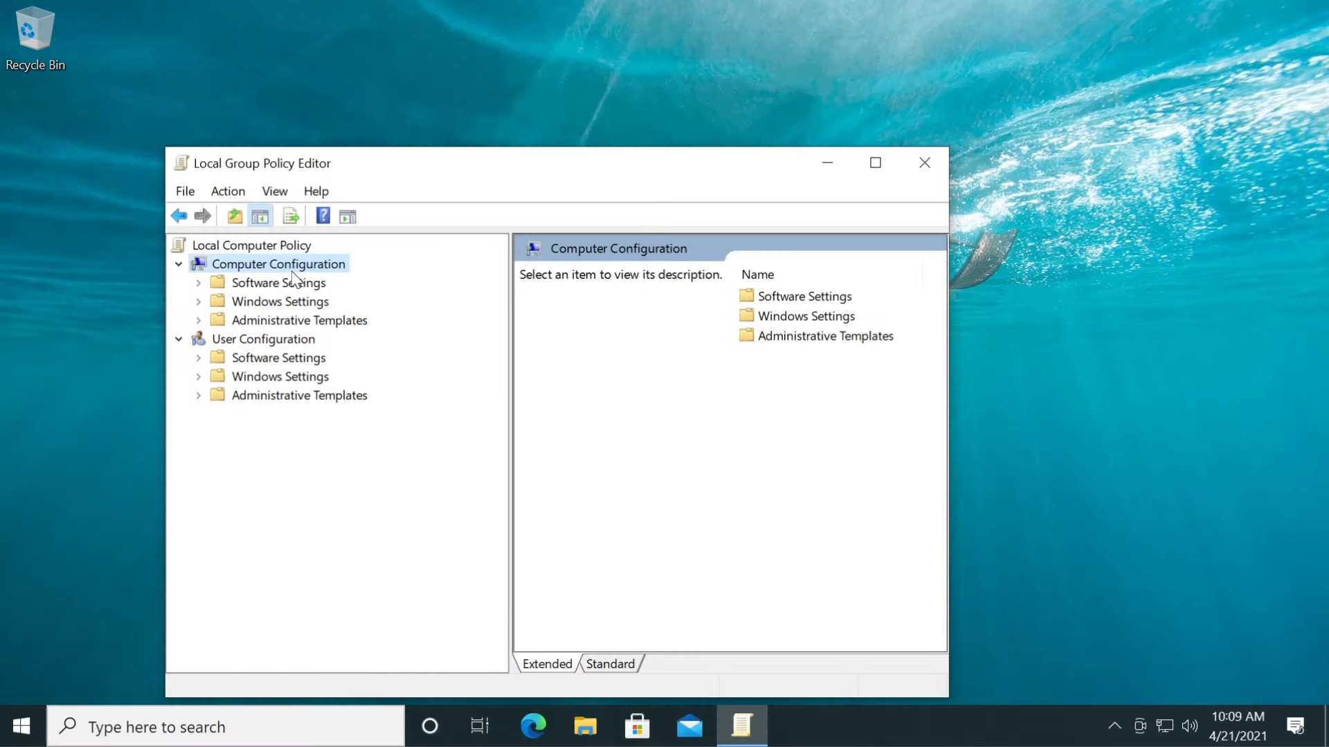
Browse Computer Configuration to Windows Game Recording and Broadcasting and open its setting
click(198, 320)
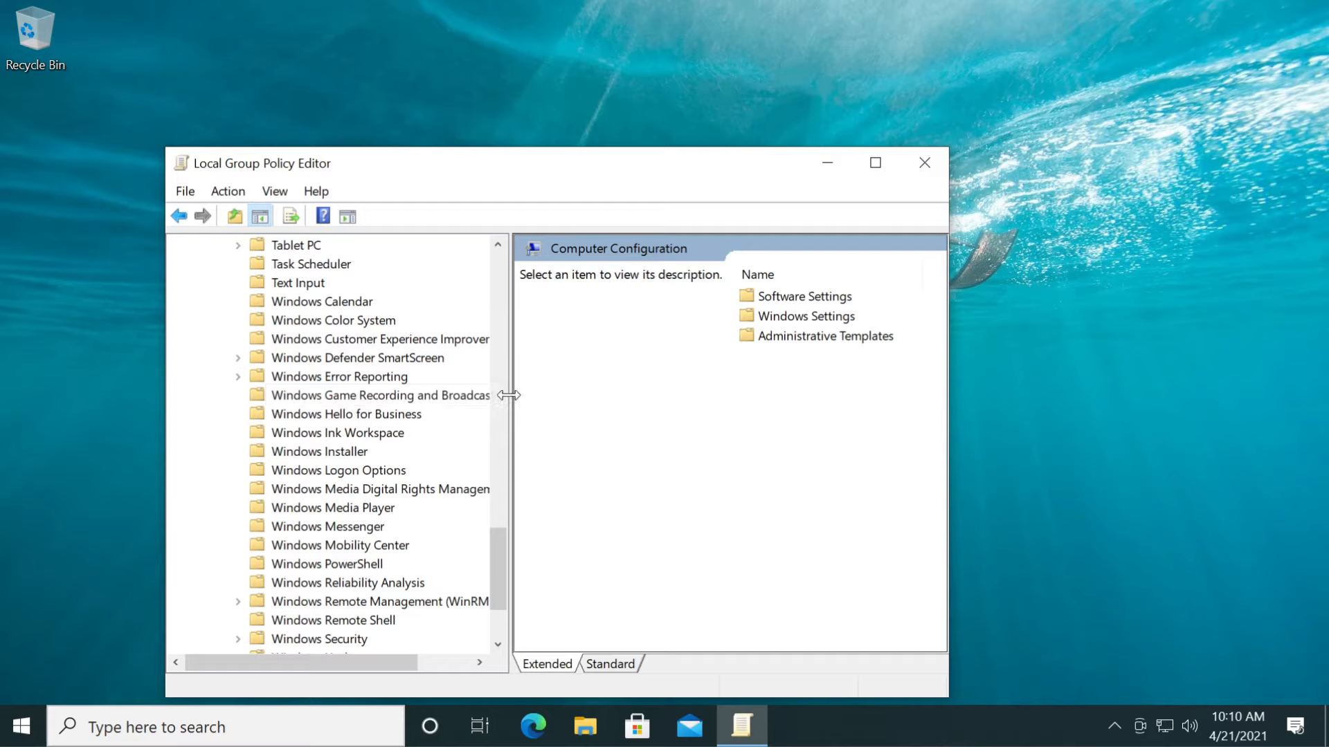
click(379, 394)
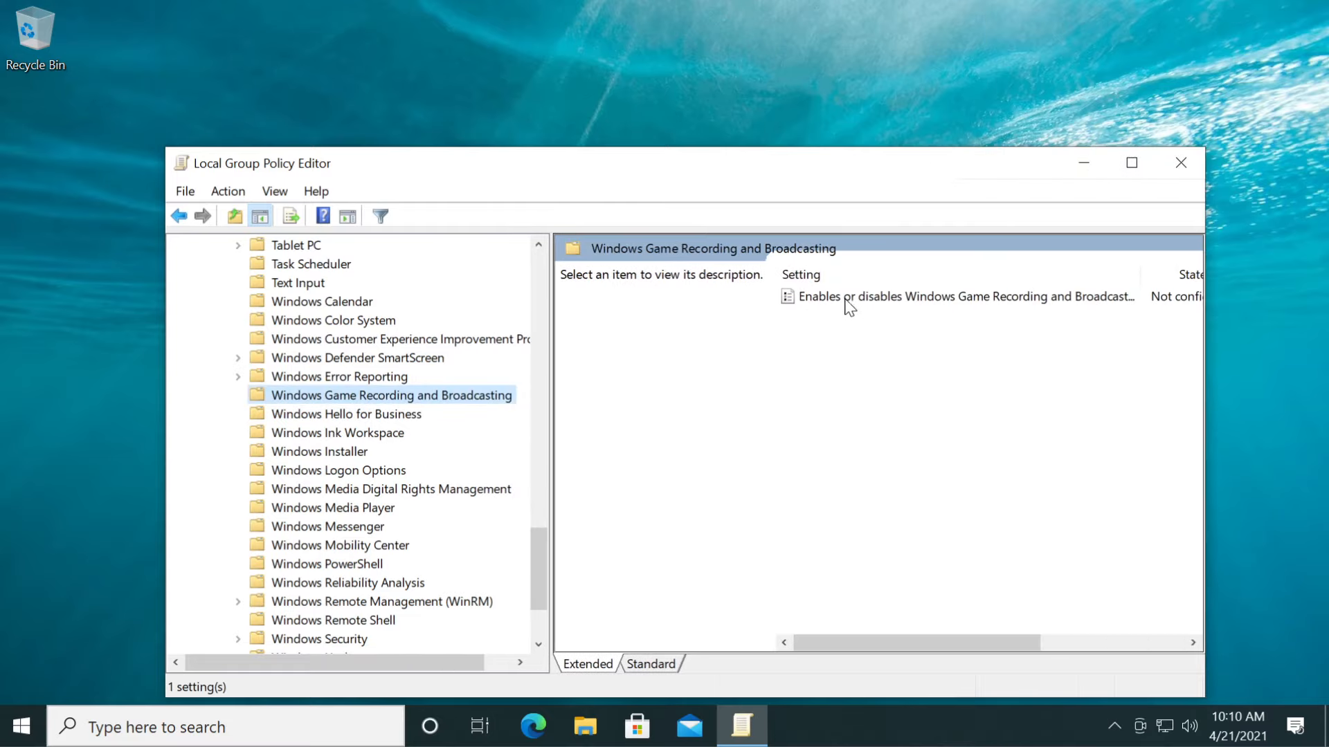
mouse_move(1038, 305)
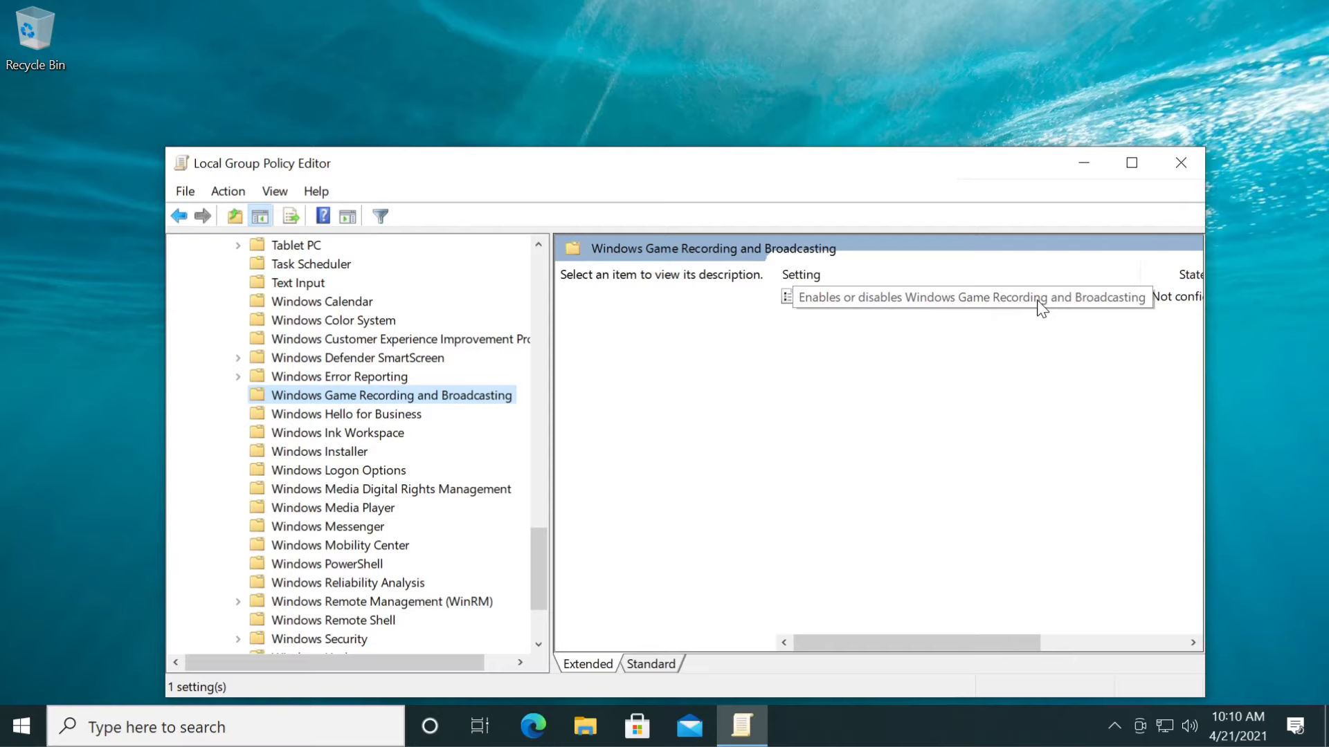
double_click(970, 296)
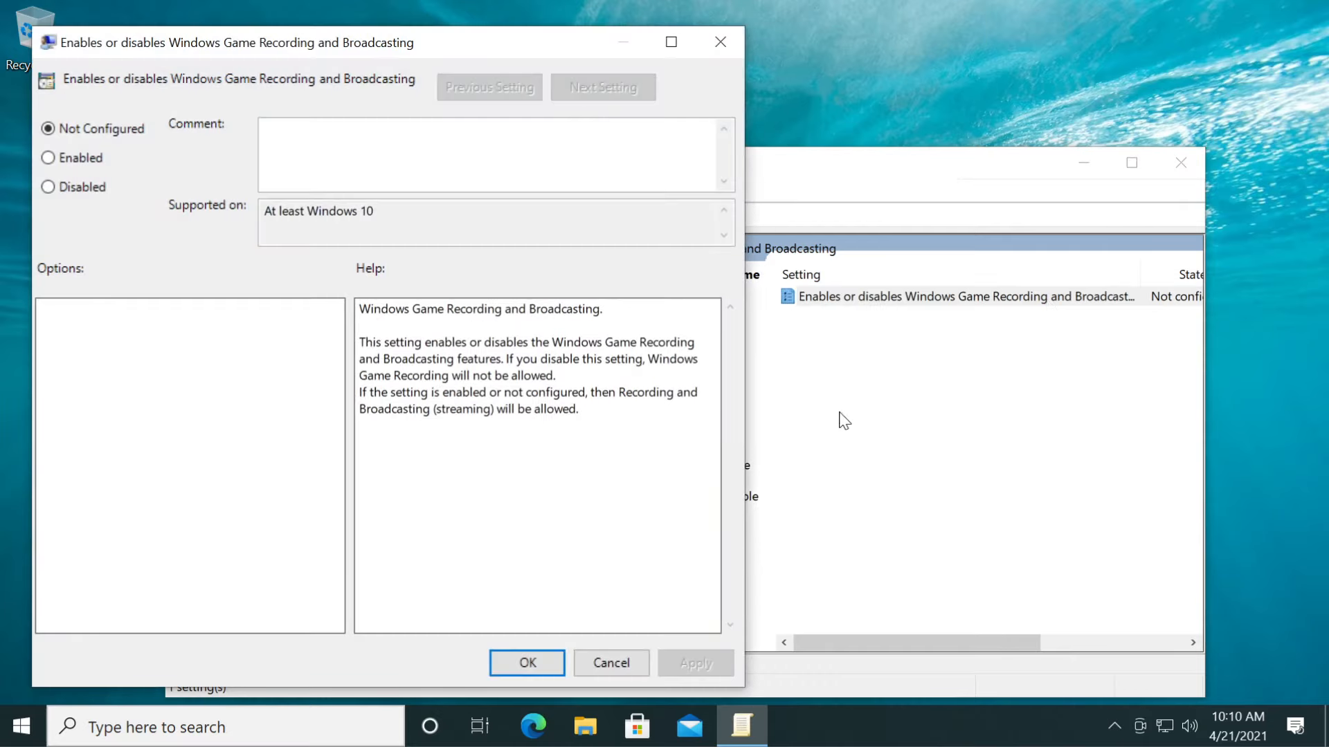
Choose Enabled for the game recording policy and apply it
click(49, 158)
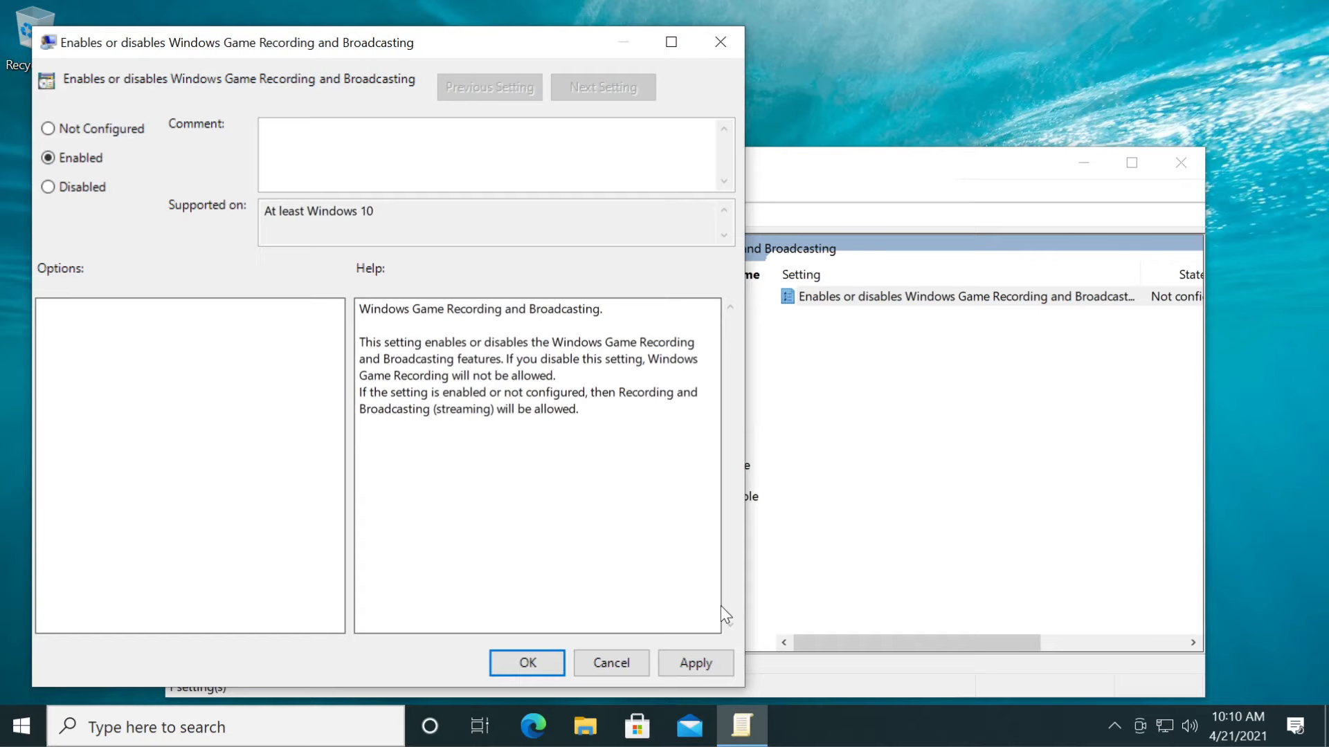
click(526, 663)
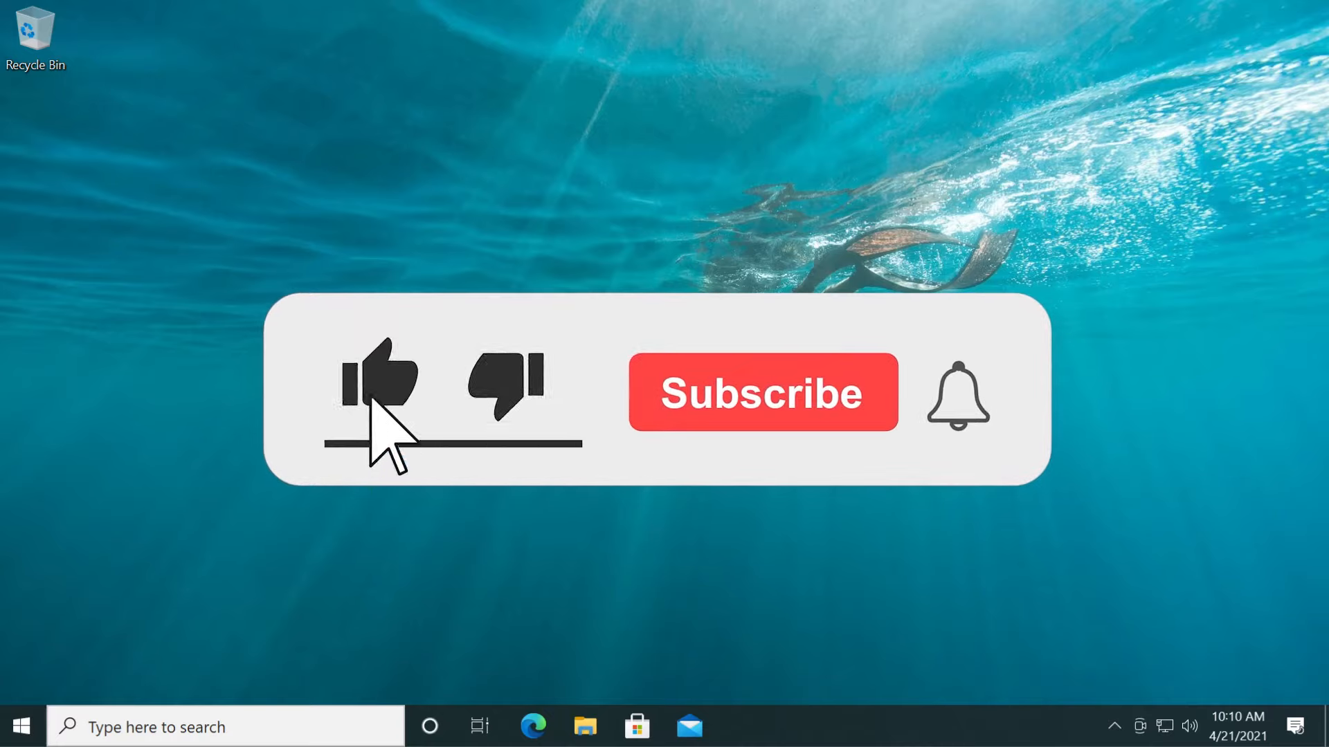
click(762, 392)
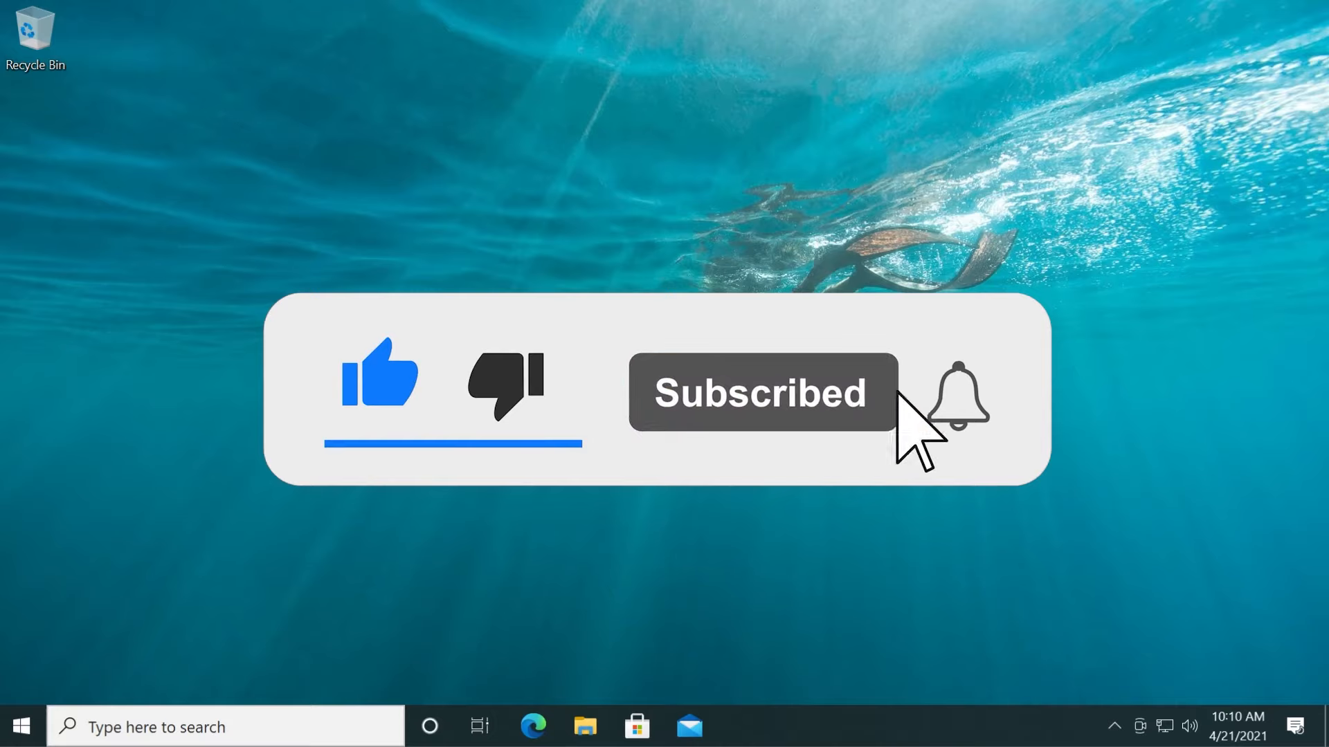
click(958, 394)
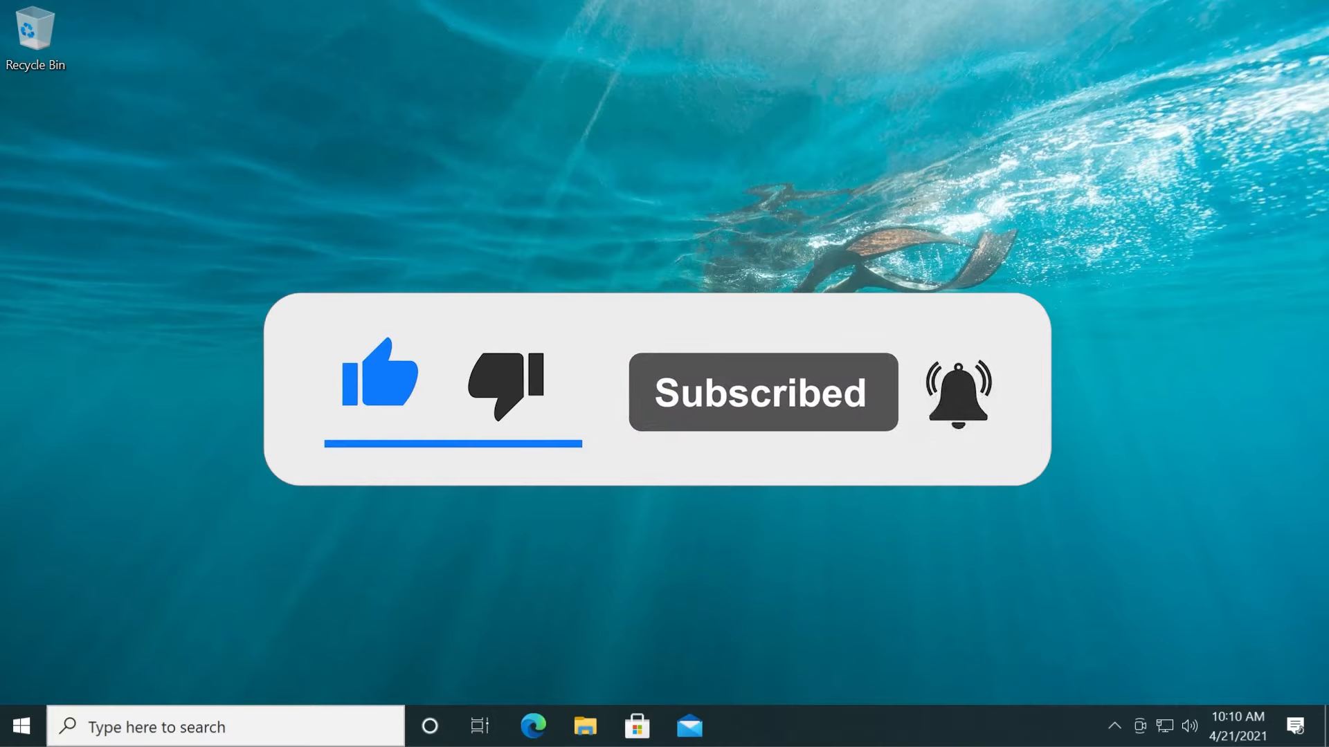